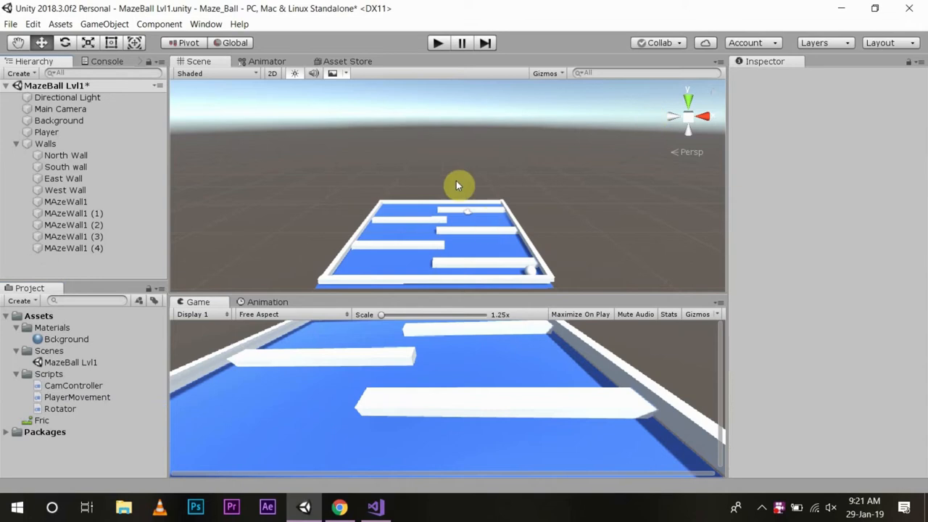
mouse_move(406, 224)
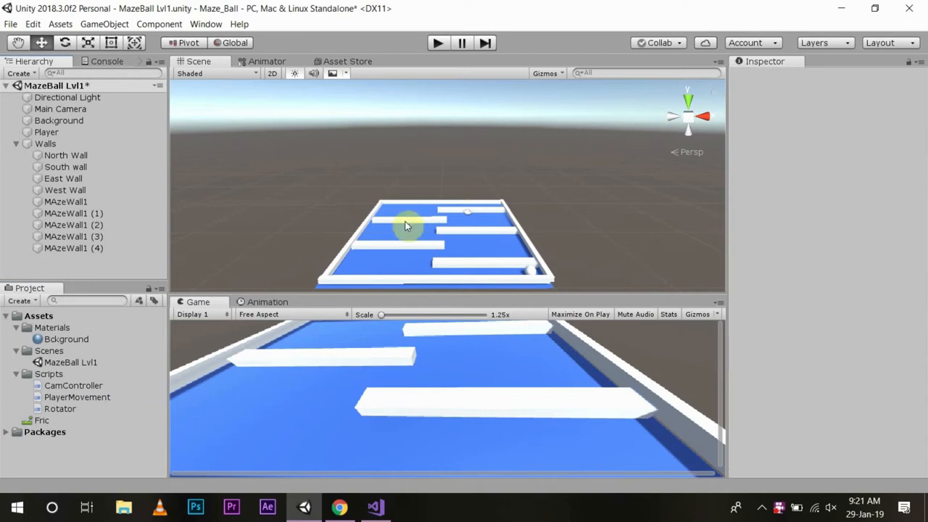
mouse_move(199, 184)
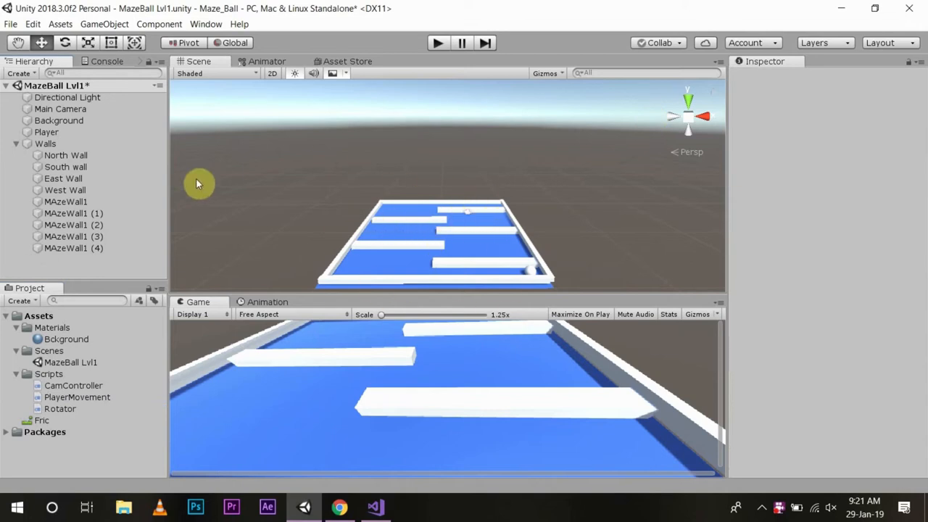
mouse_move(345, 200)
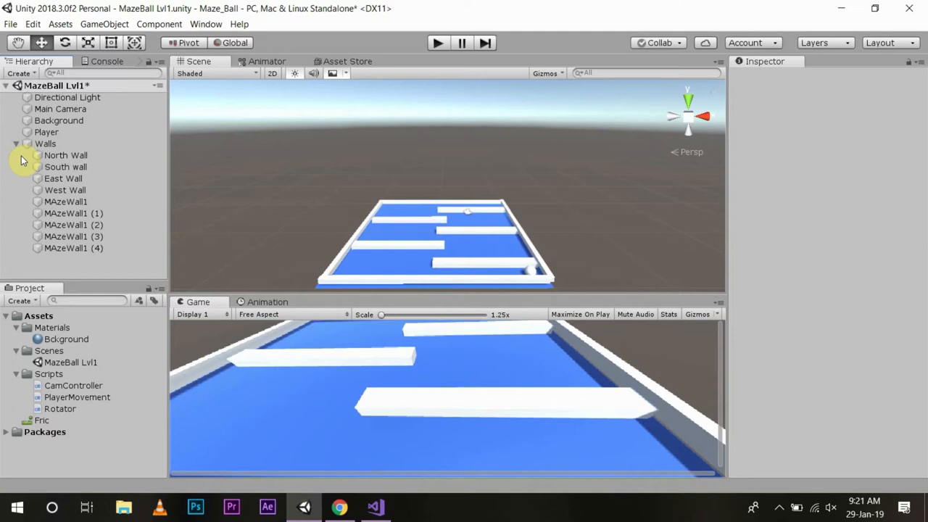
Step: Select the Walls group in the Hierarchy and fold away its child wall pieces
click(45, 143)
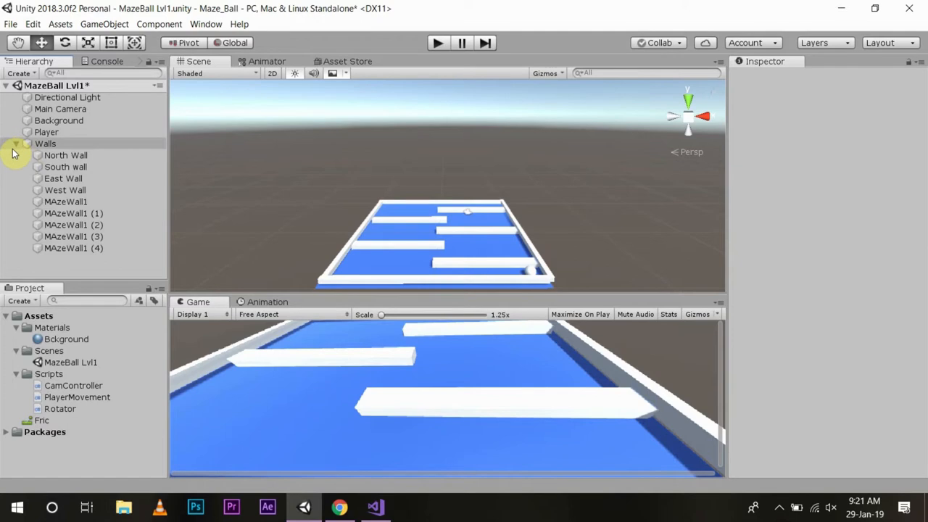
click(16, 144)
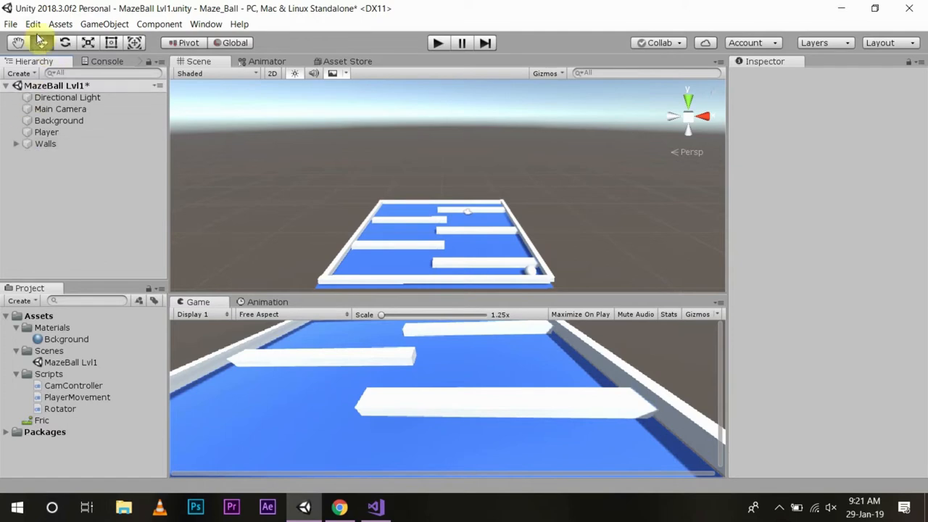
Step: Create a 3D cube with Position Y 1.38 and Rotation X, Y, Z all 45
click(20, 73)
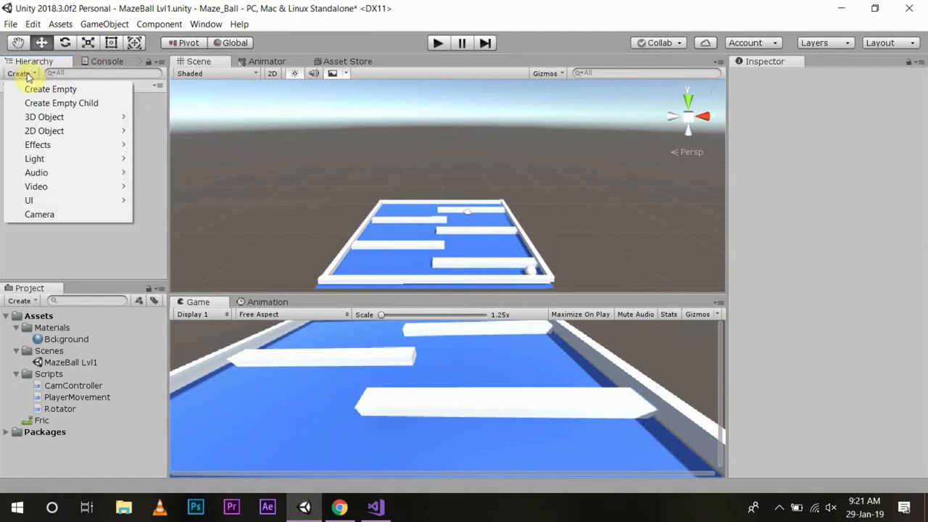
mouse_move(45, 117)
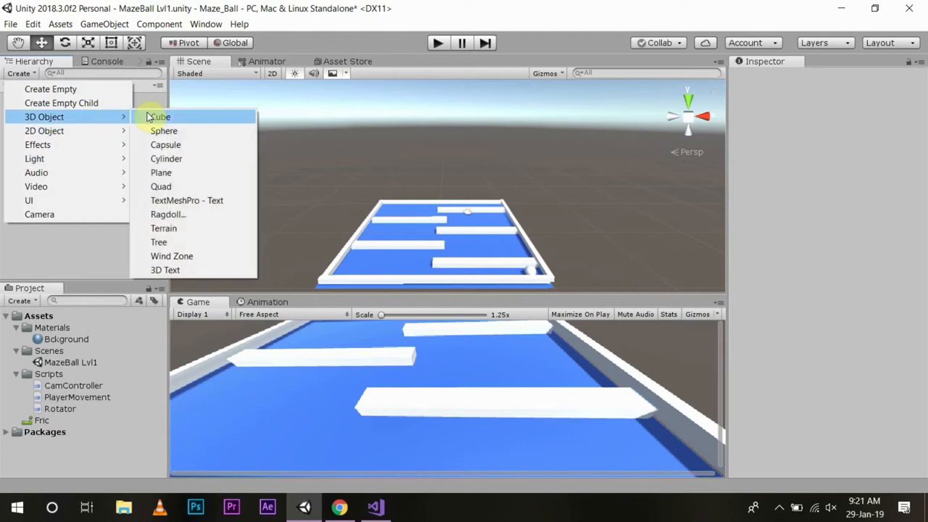
click(158, 117)
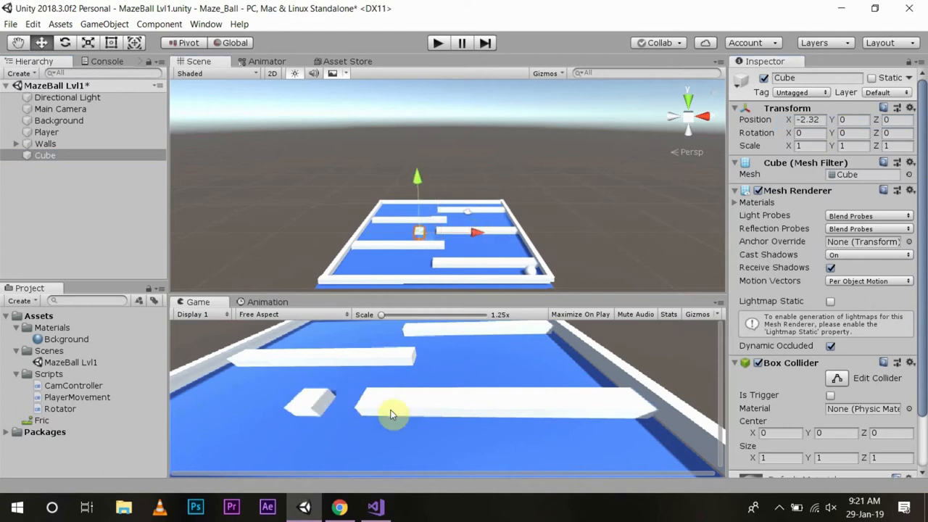
mouse_move(423, 243)
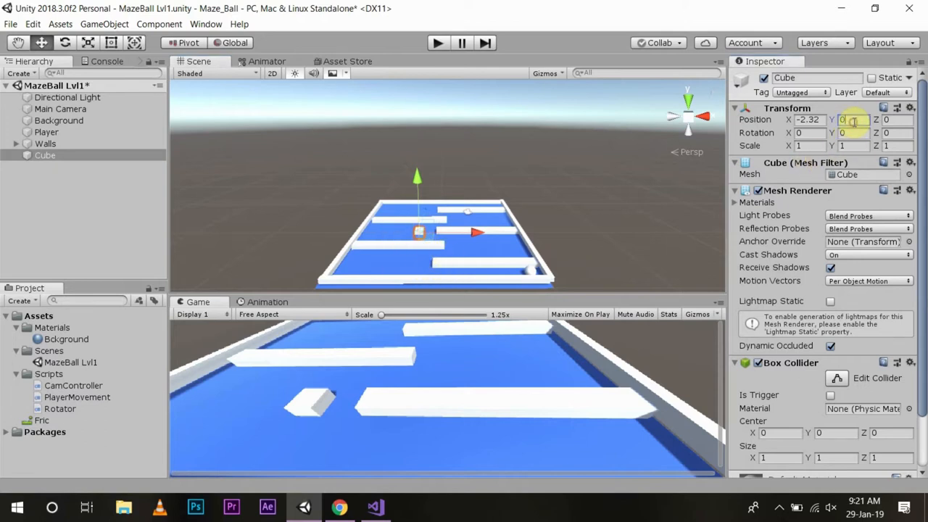
text(0.5)
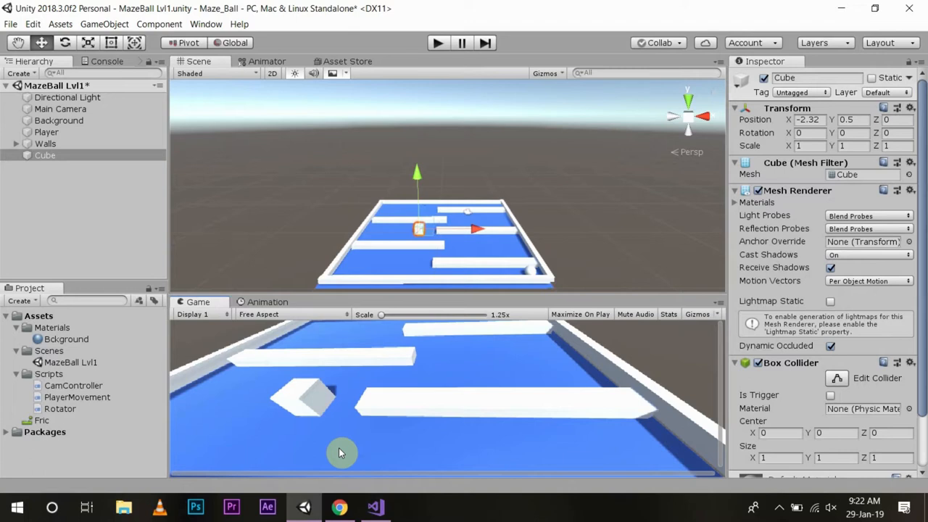
mouse_move(428, 196)
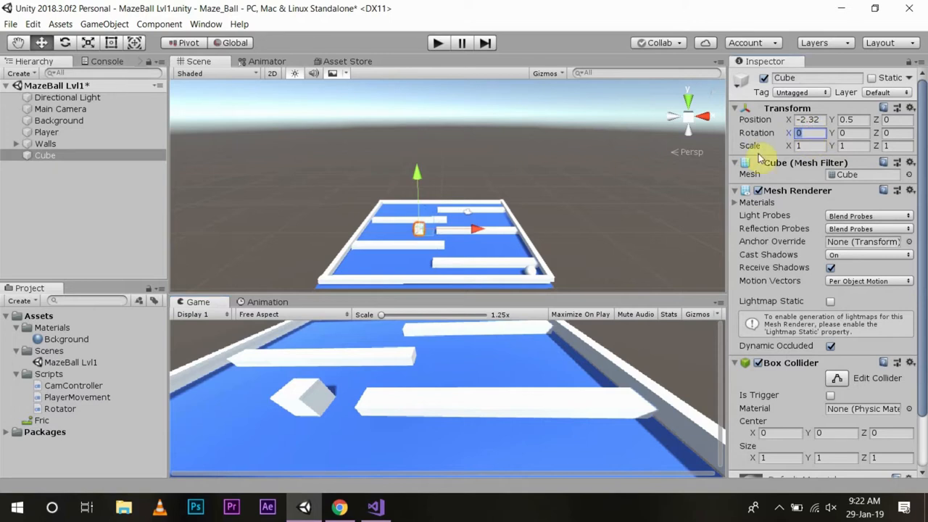
text(45)
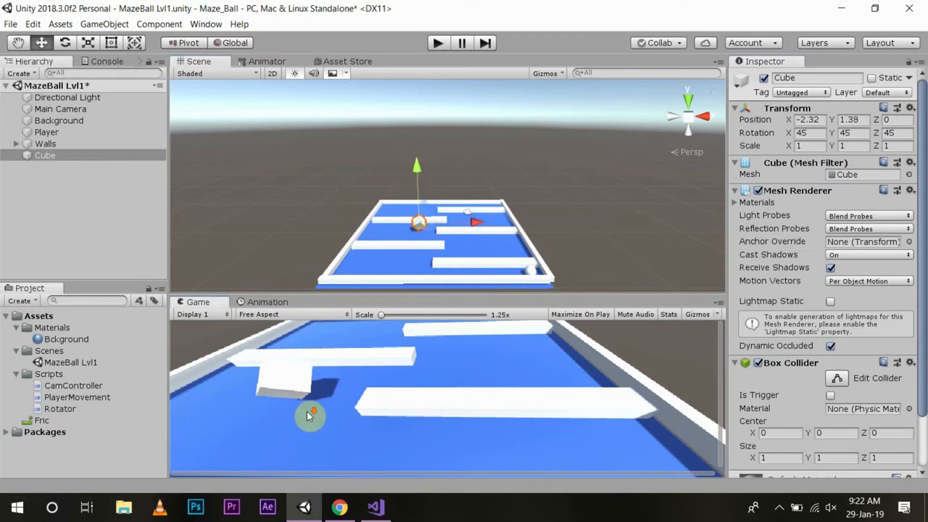
mouse_move(315, 151)
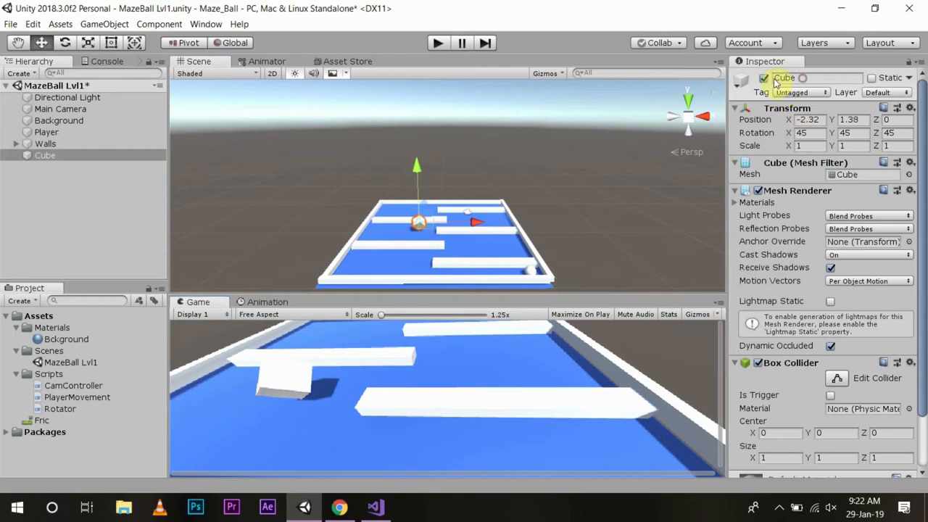
Step: Rename the cube to 'Collectible' via the Inspector name field
double_click(784, 77)
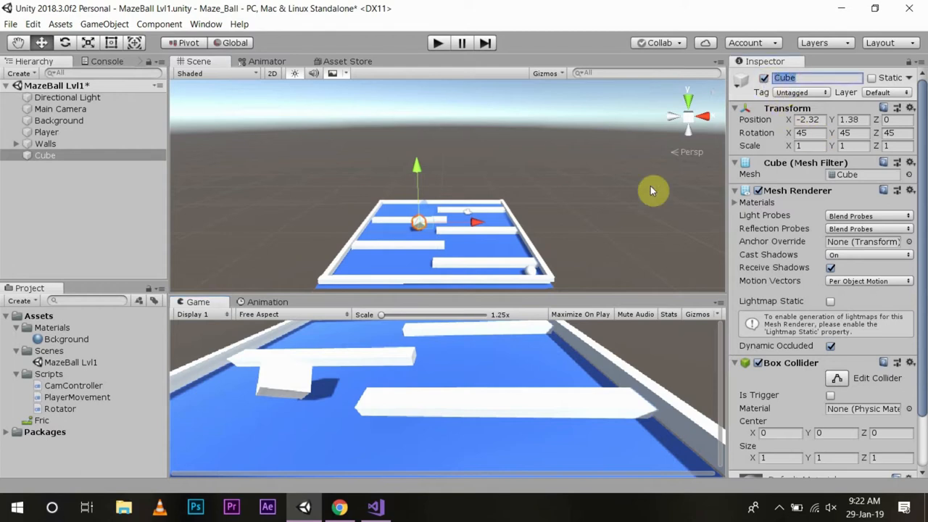
mouse_move(671, 269)
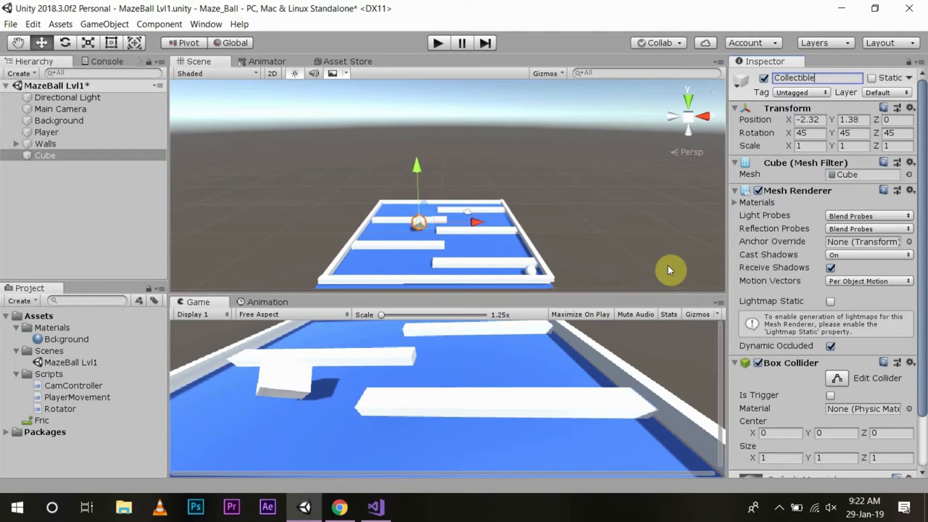
mouse_move(729, 304)
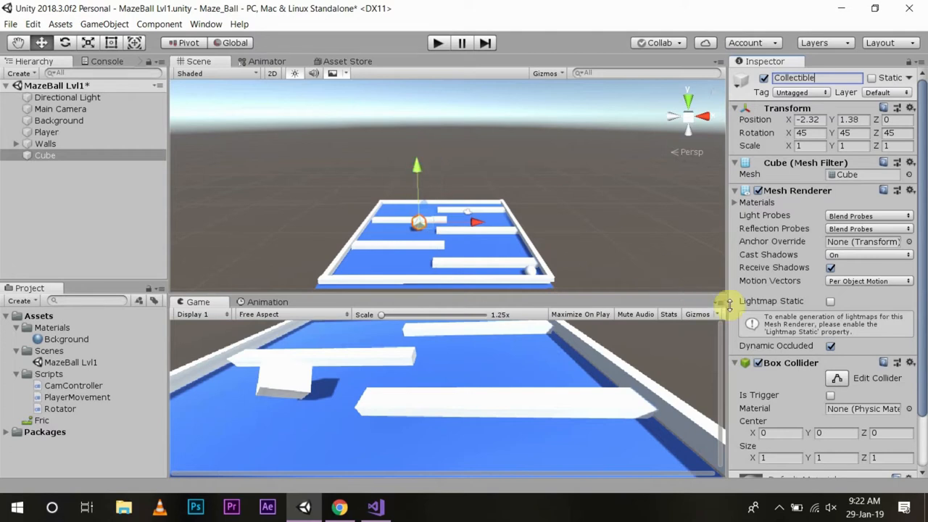
scroll(down, 3)
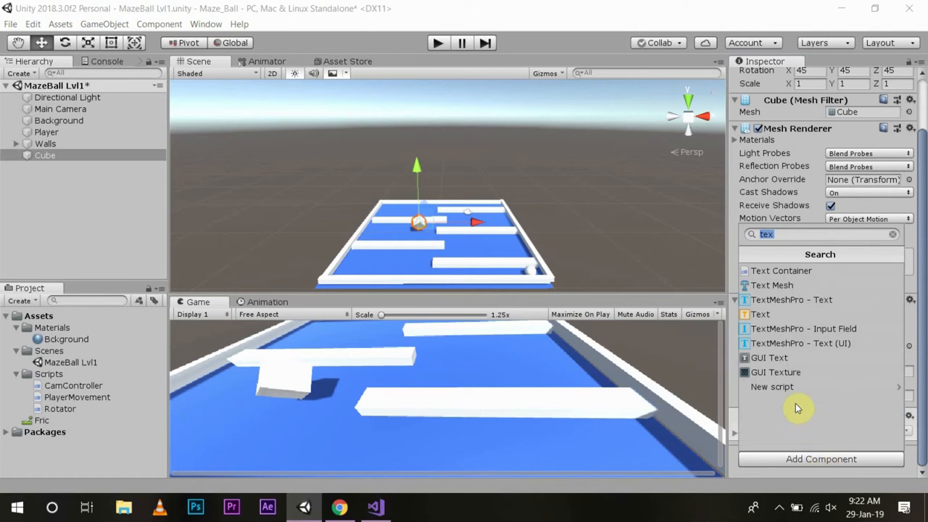
Step: Add a new script component named Rotate to the cube and select the Rotate asset
click(772, 386)
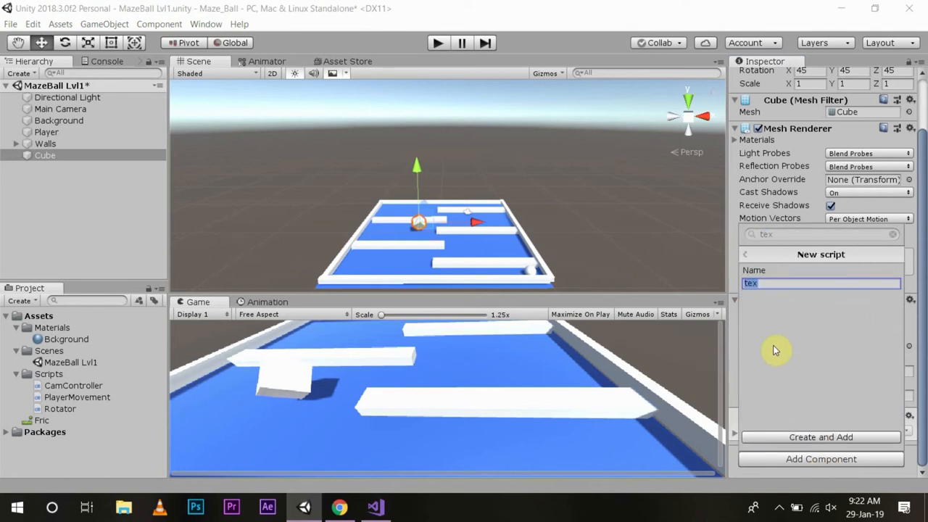
text(R)
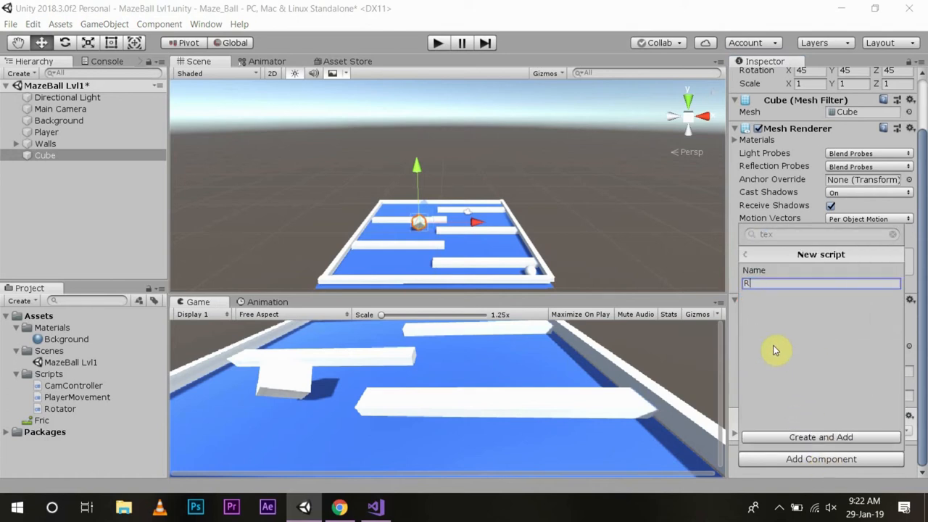
text(otate)
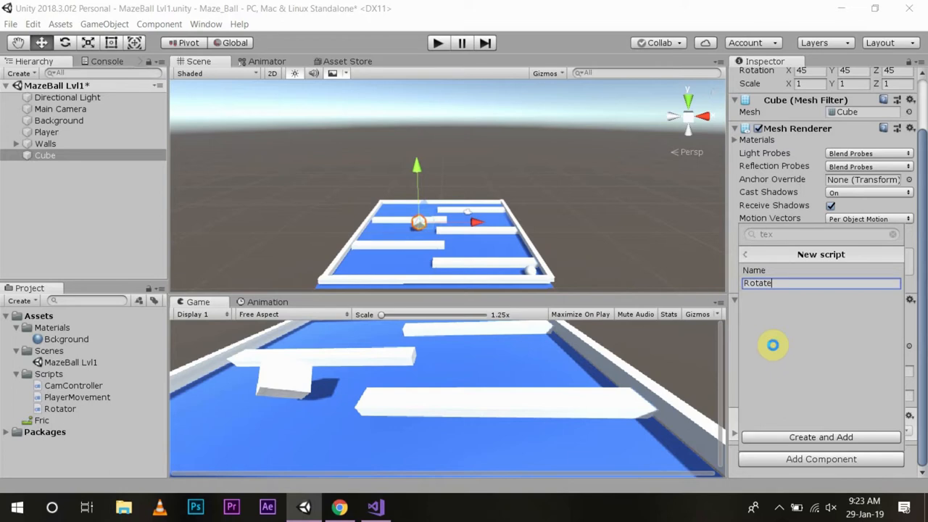
click(820, 436)
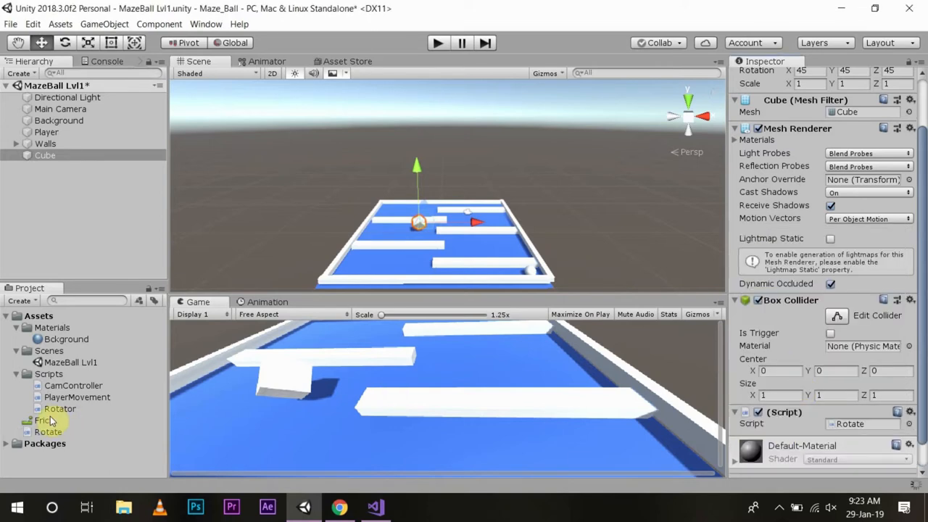
click(48, 431)
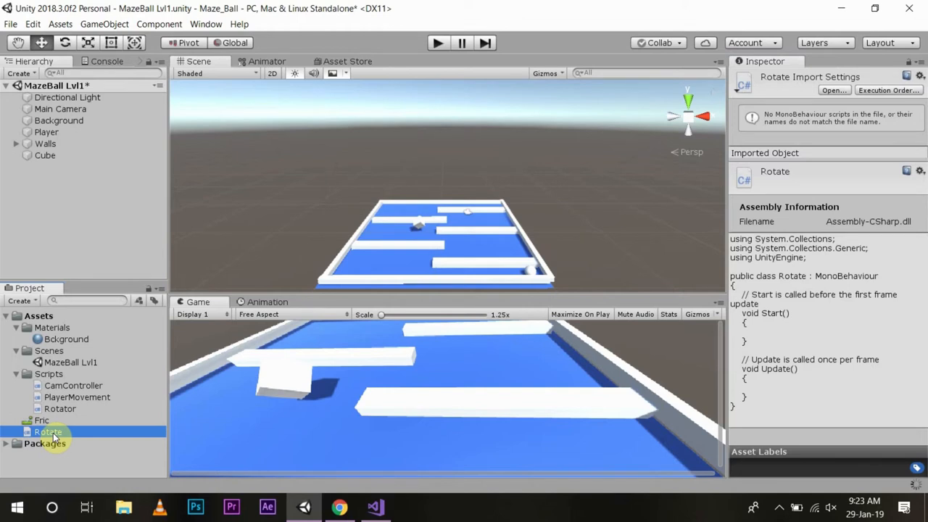
Step: In Rotate.cs, delete Start and have Update call transform.Rotate(new Vector3(15, 30, 45) * Time.deltaTime), then save
double_click(48, 431)
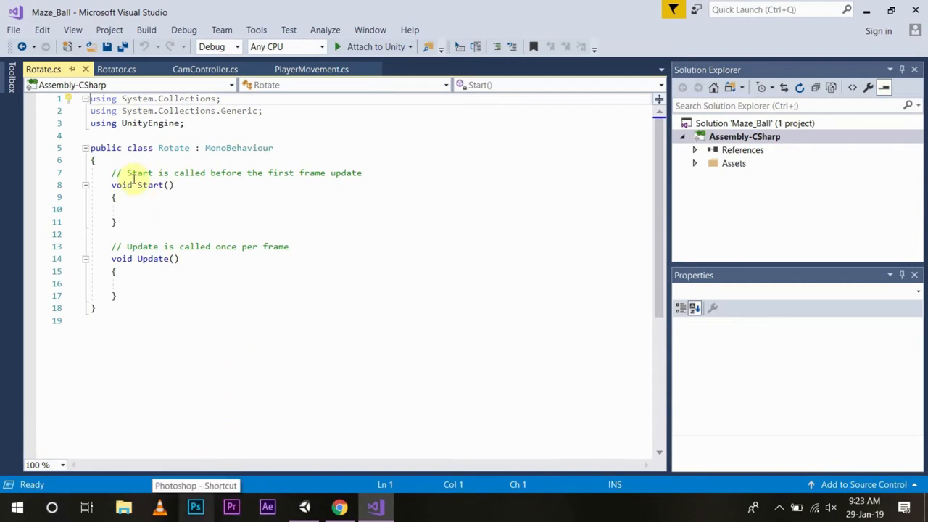
drag(111, 173, 116, 222)
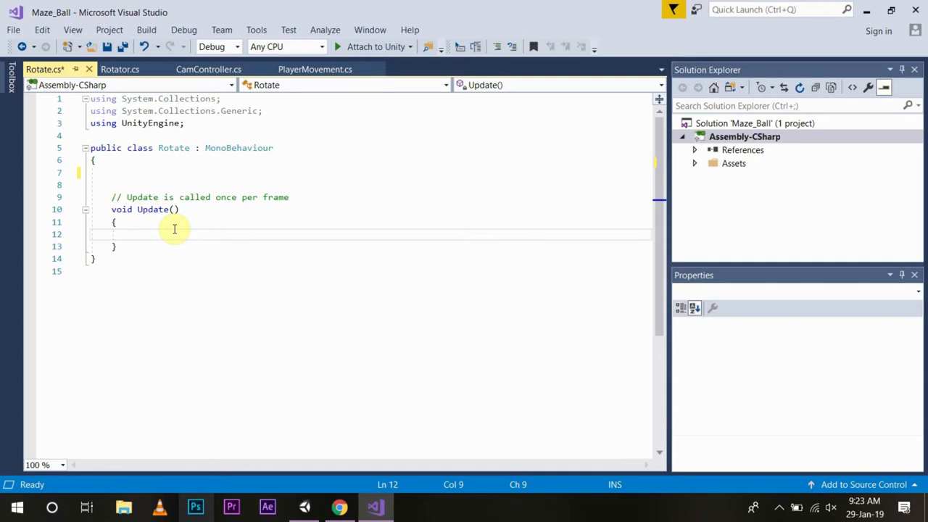
mouse_move(234, 435)
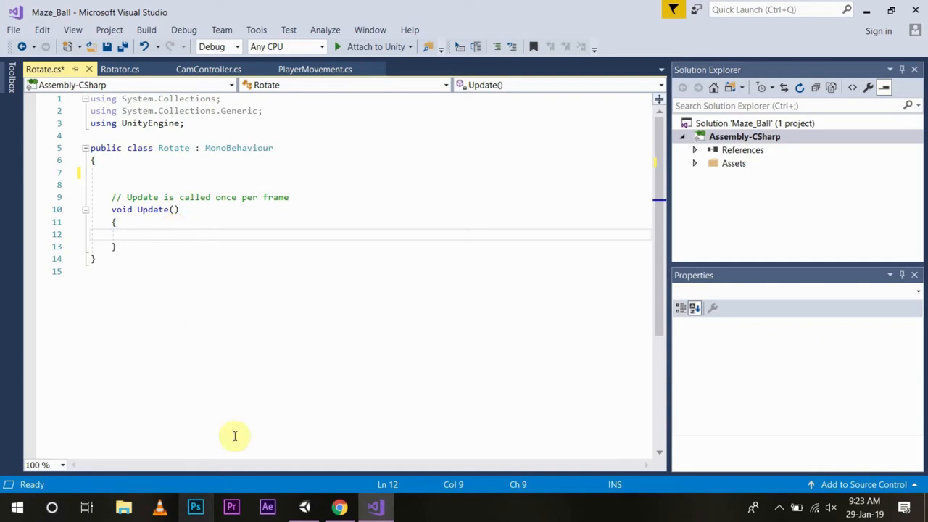
mouse_move(328, 241)
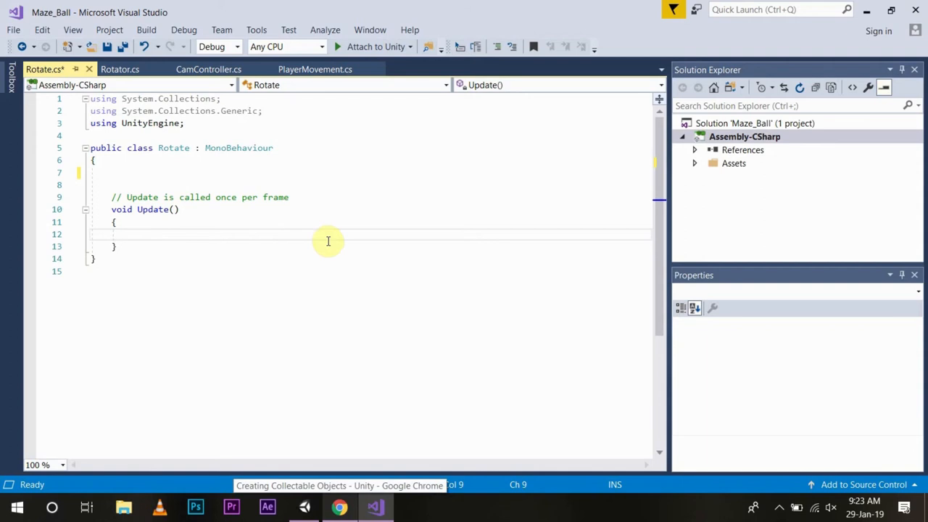
text(transform)
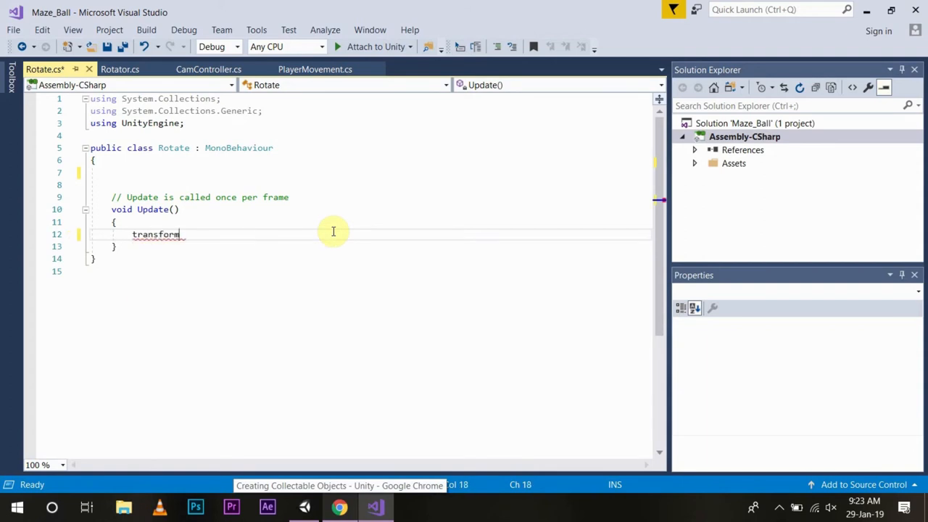
text(.rot)
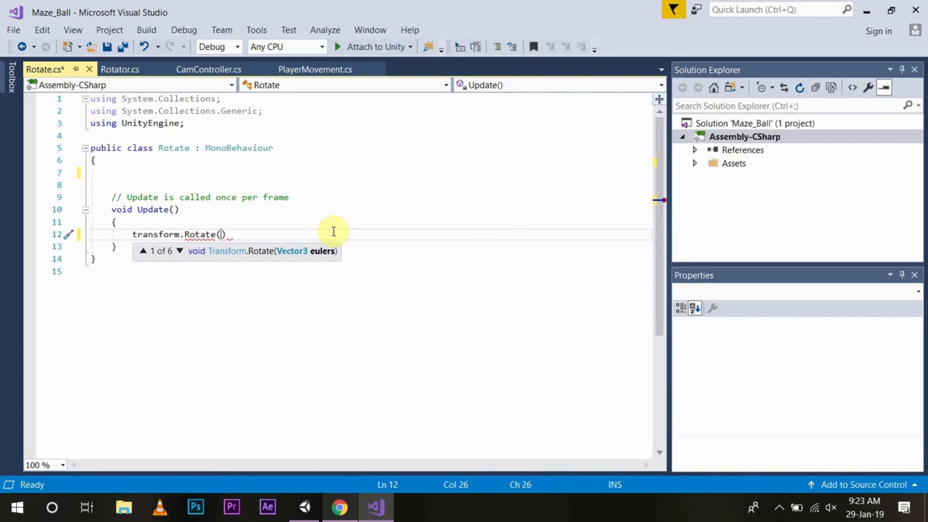
text(new)
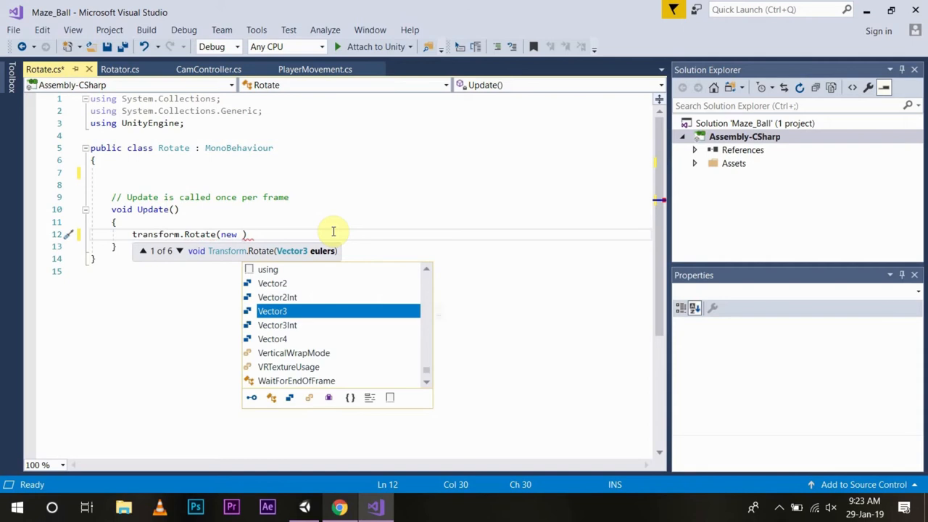
text(vect)
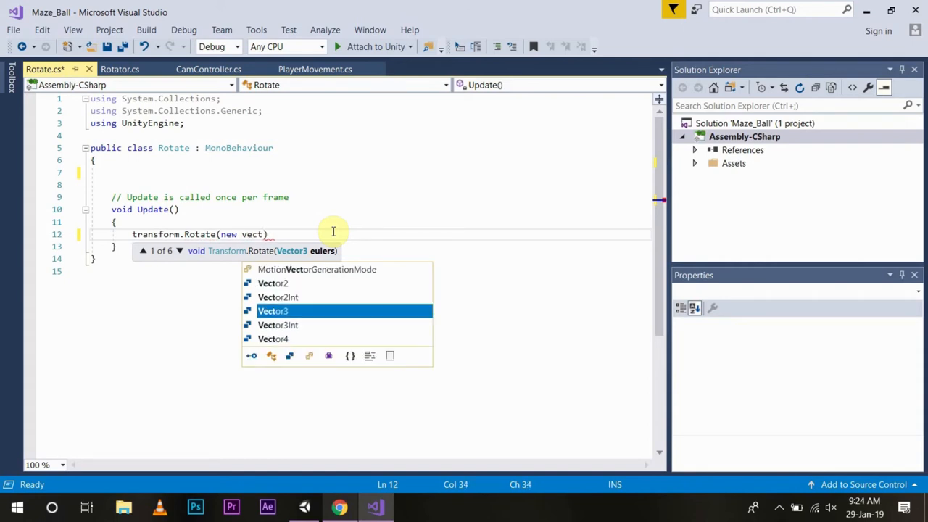
text(Vector3()
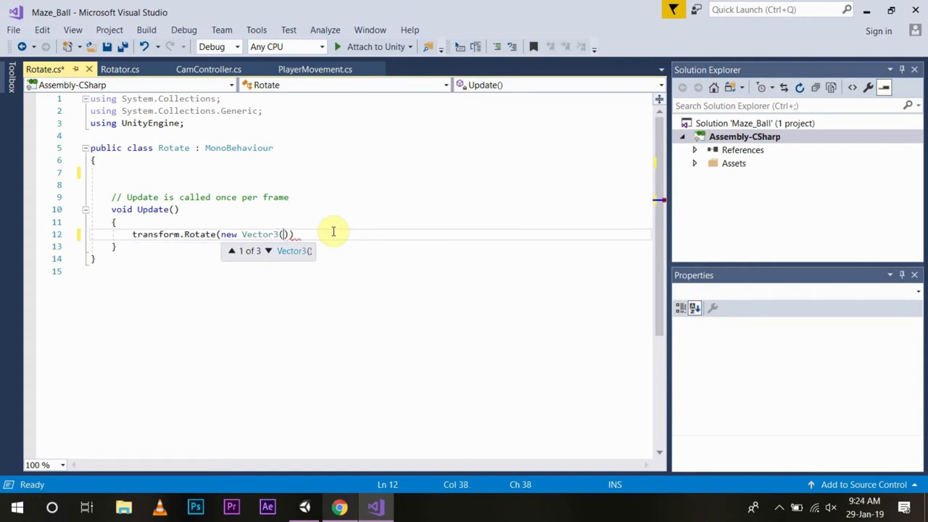
text(1)
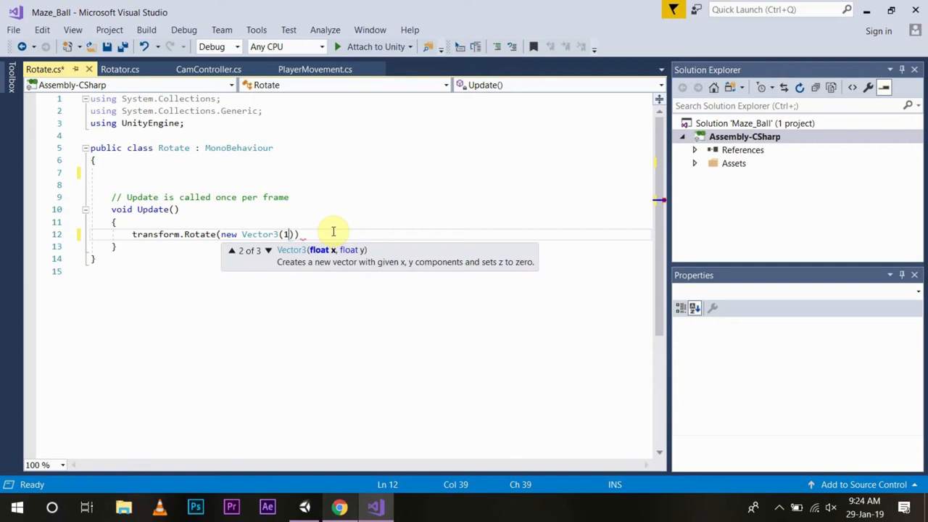
text(5, 30, 45)
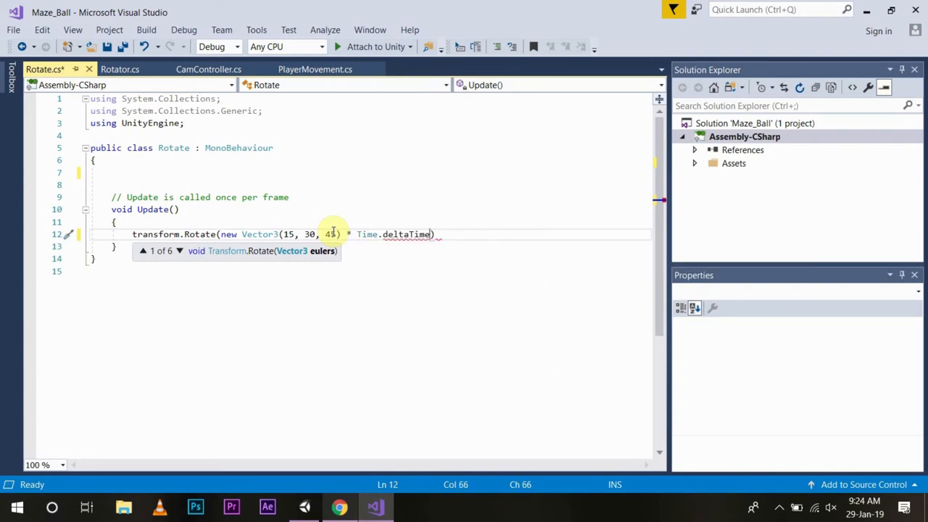
text();)
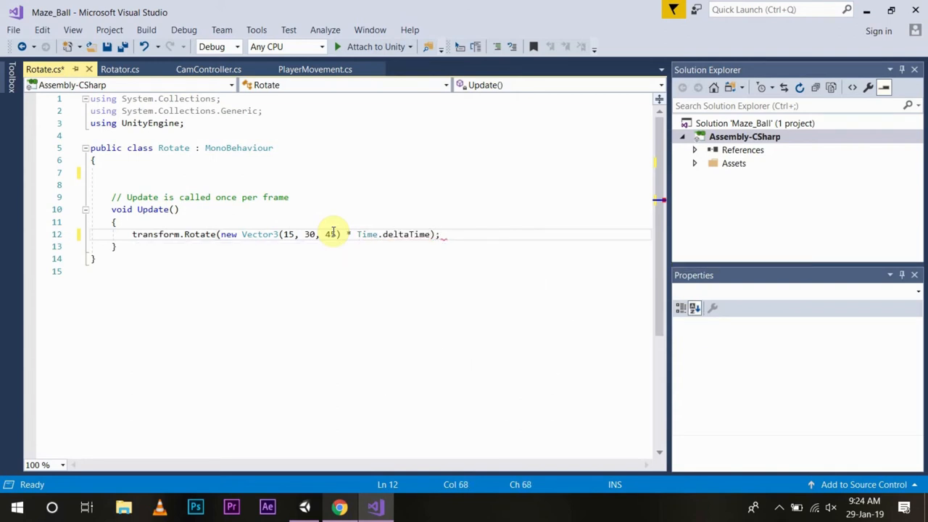
key(ctrl+s)
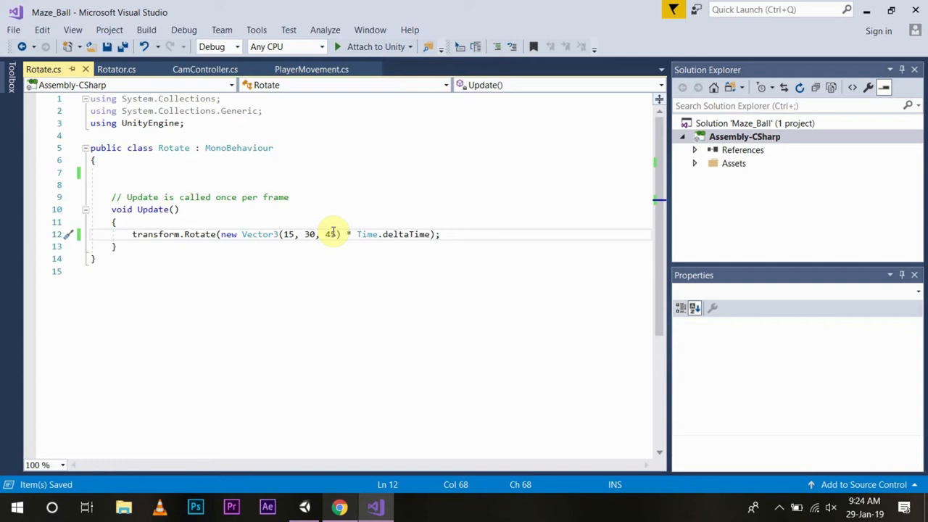
Step: Delete the Rotator script asset and drag Rotate into the Scripts folder
text(5)
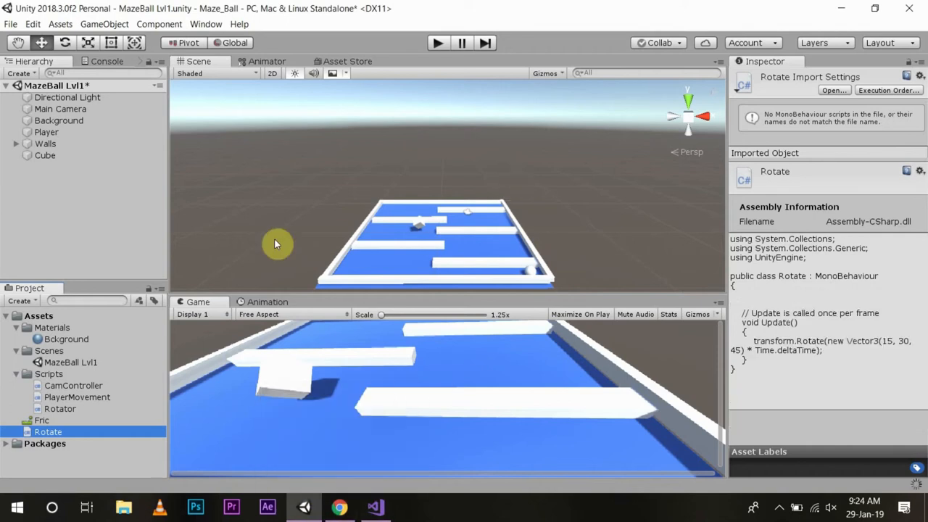
mouse_move(49, 409)
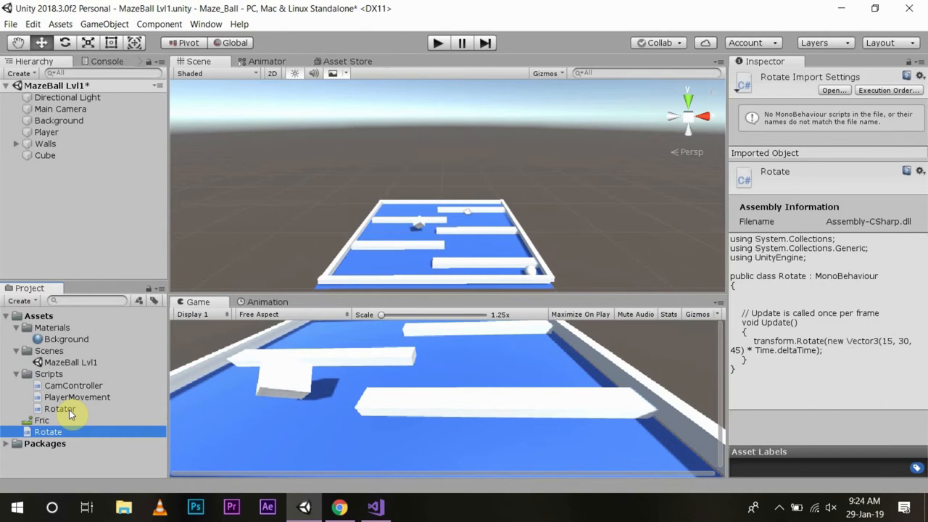
right_click(60, 408)
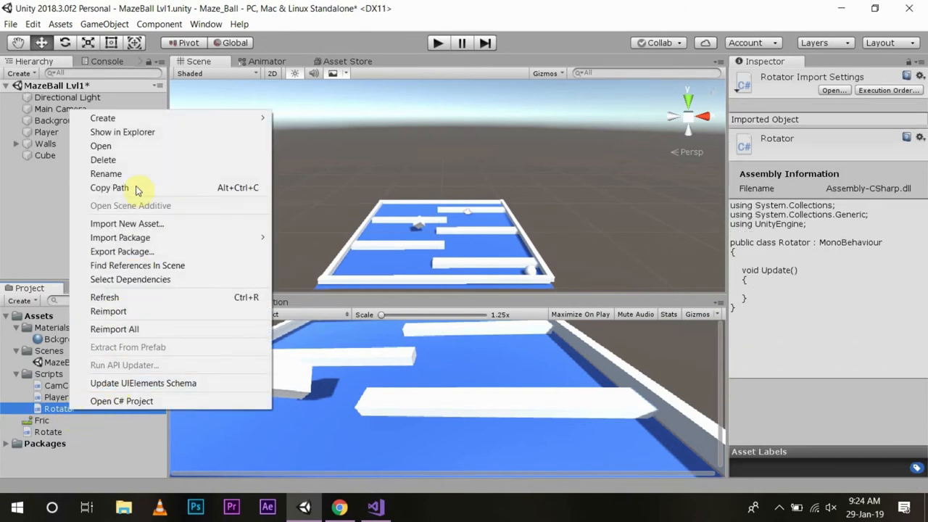
click(103, 160)
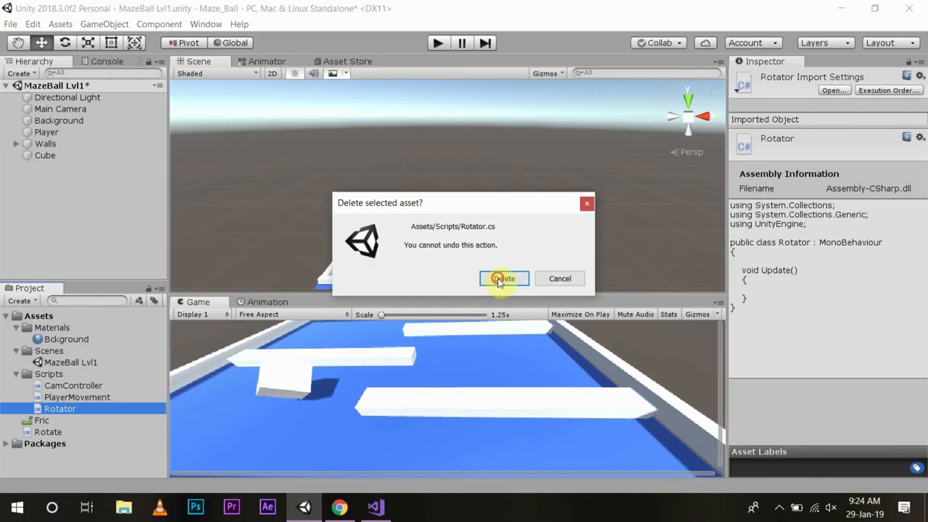
click(503, 278)
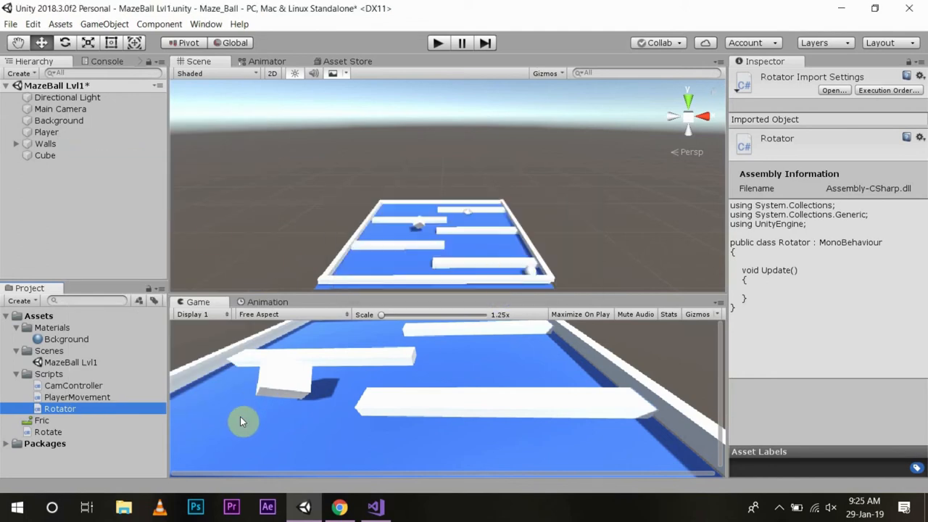
click(47, 420)
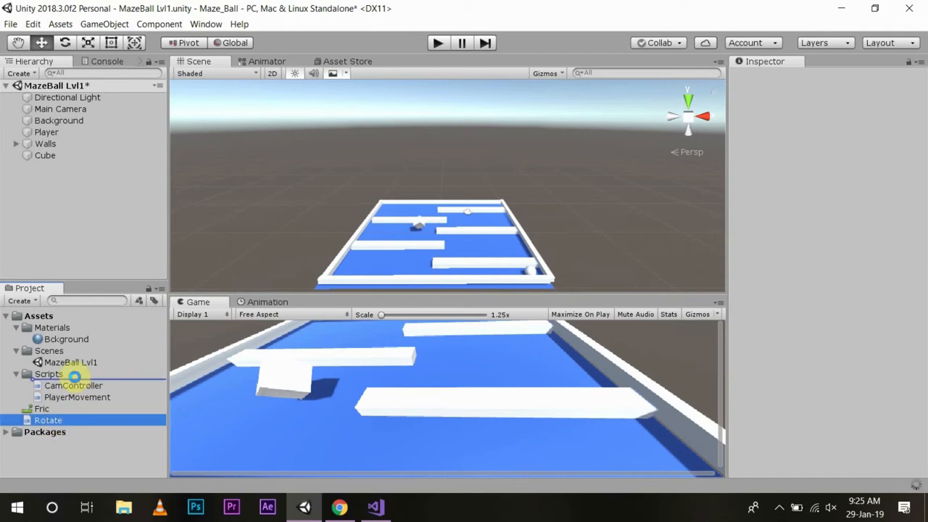
mouse_move(75, 385)
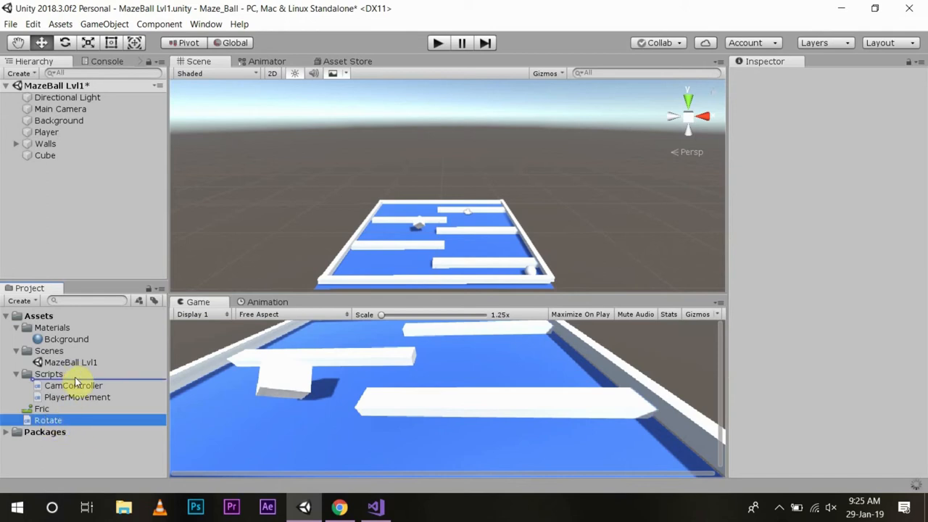
click(48, 420)
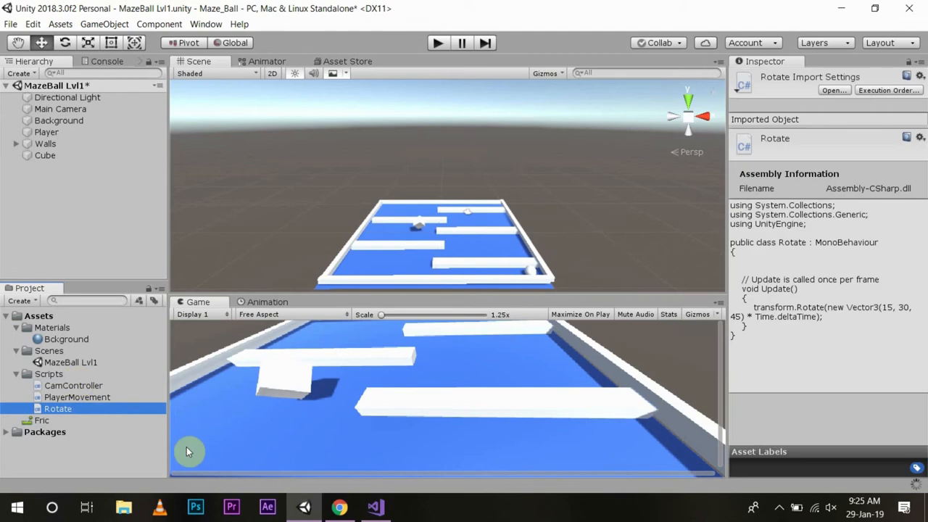
mouse_move(446, 54)
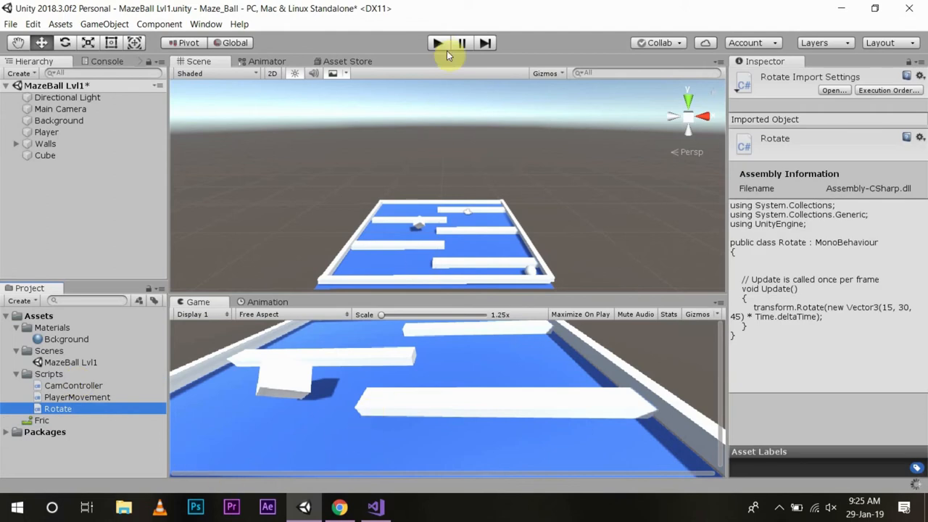
mouse_move(438, 43)
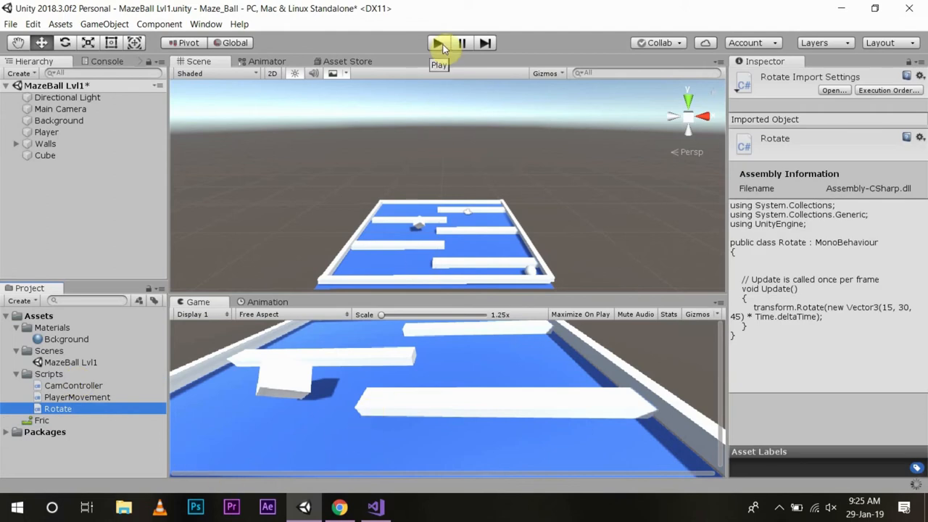
click(438, 43)
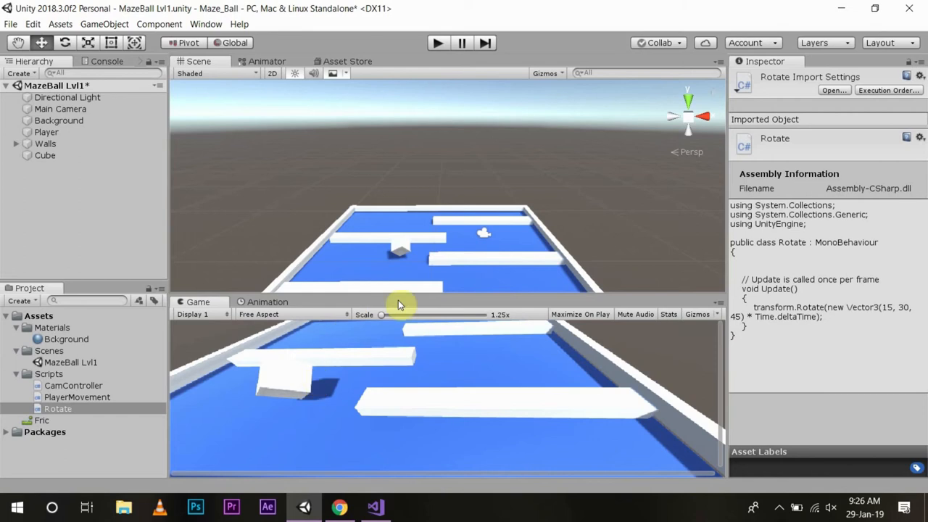
mouse_move(417, 249)
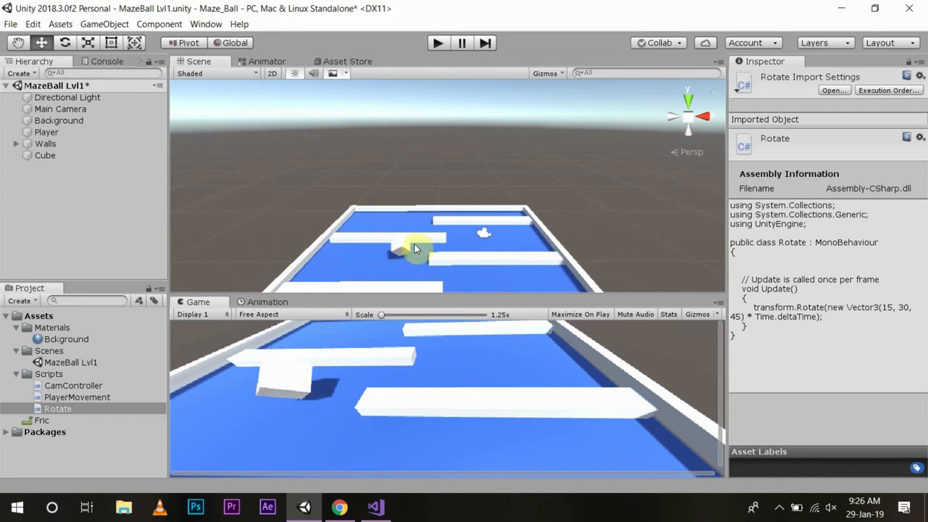
mouse_move(438, 259)
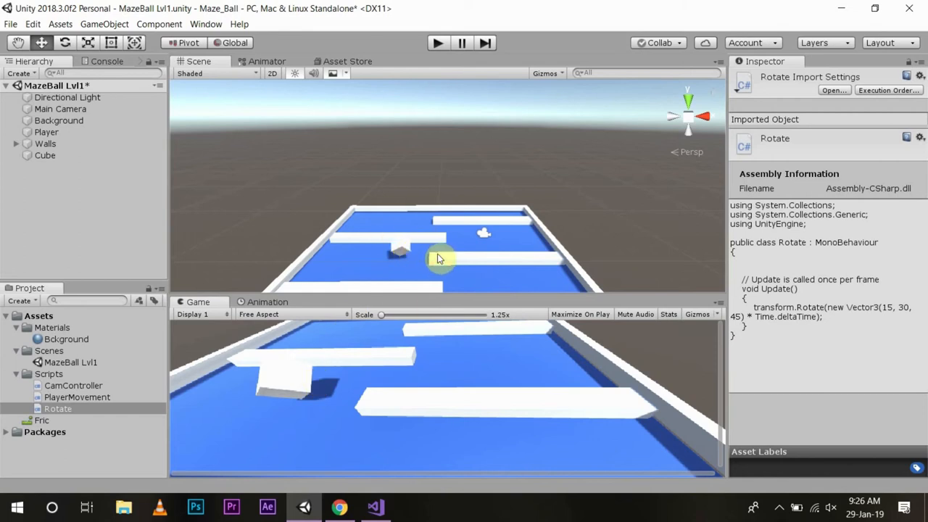
mouse_move(167, 243)
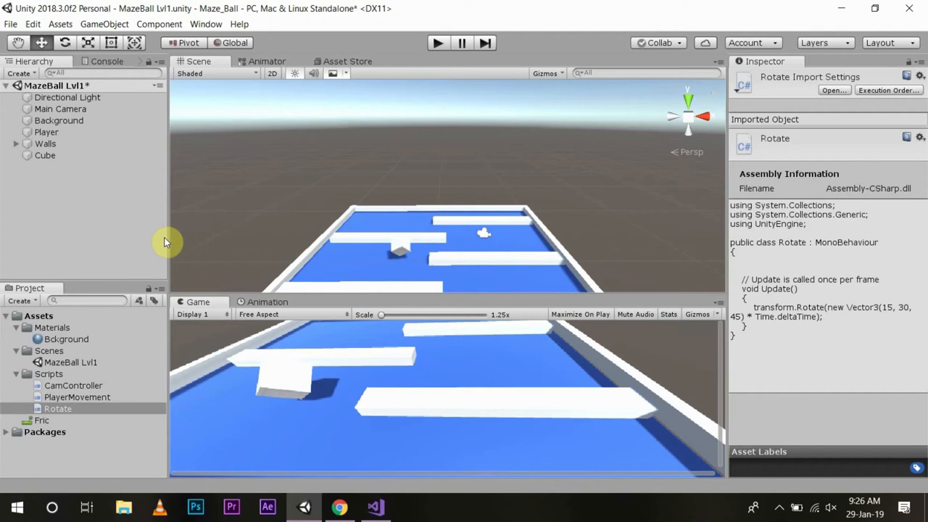
mouse_move(257, 259)
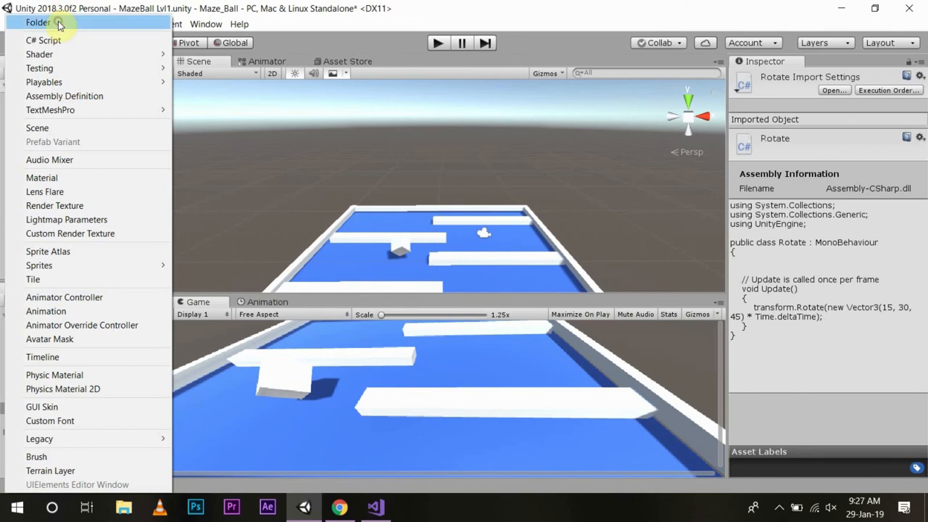
Step: Create a folder named 'Prefab', move it to the top of Assets, and reselect the Cube
click(37, 22)
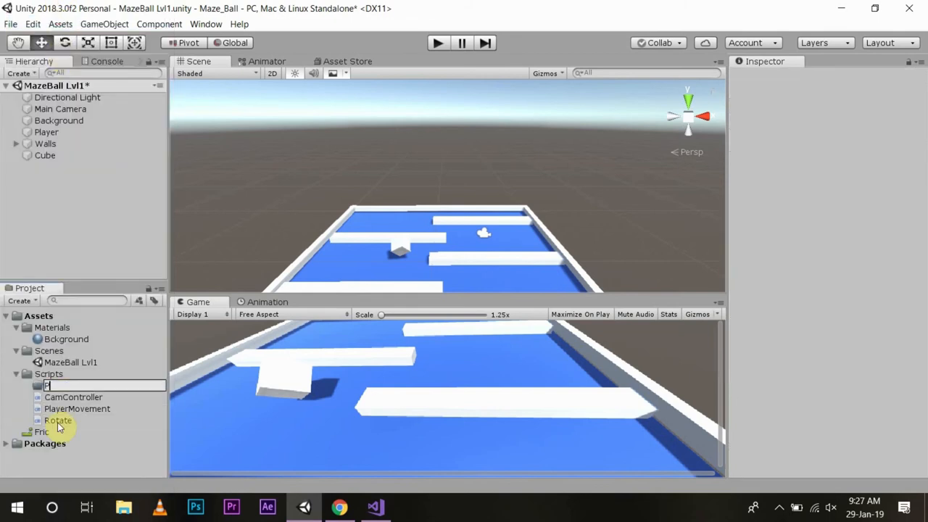
text(Prefab)
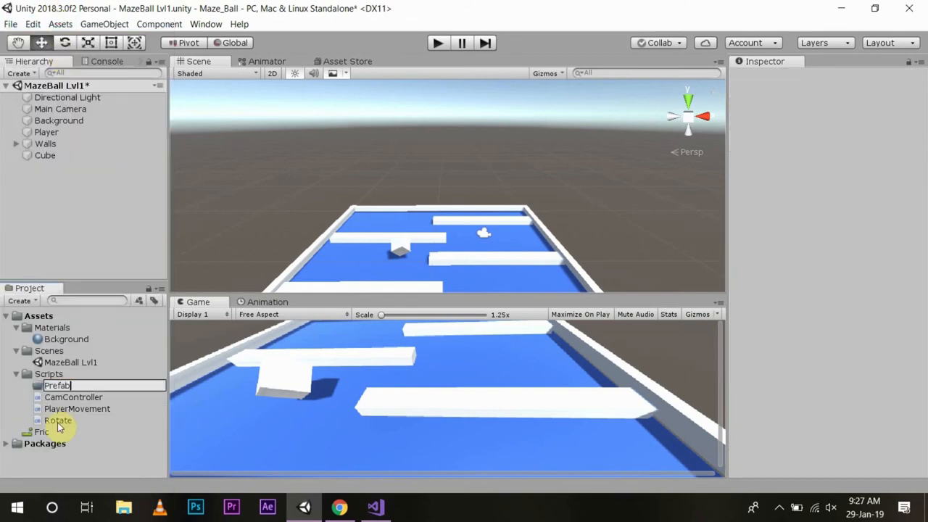
click(56, 385)
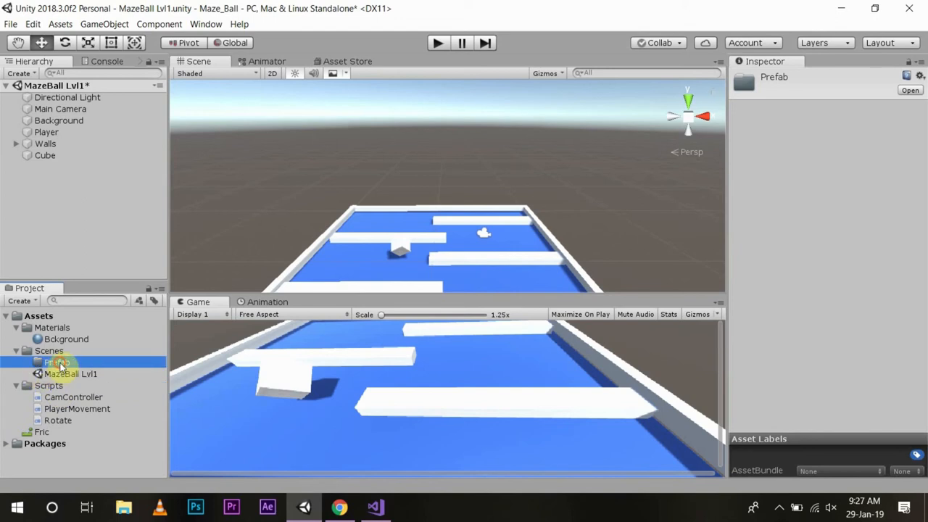
click(38, 315)
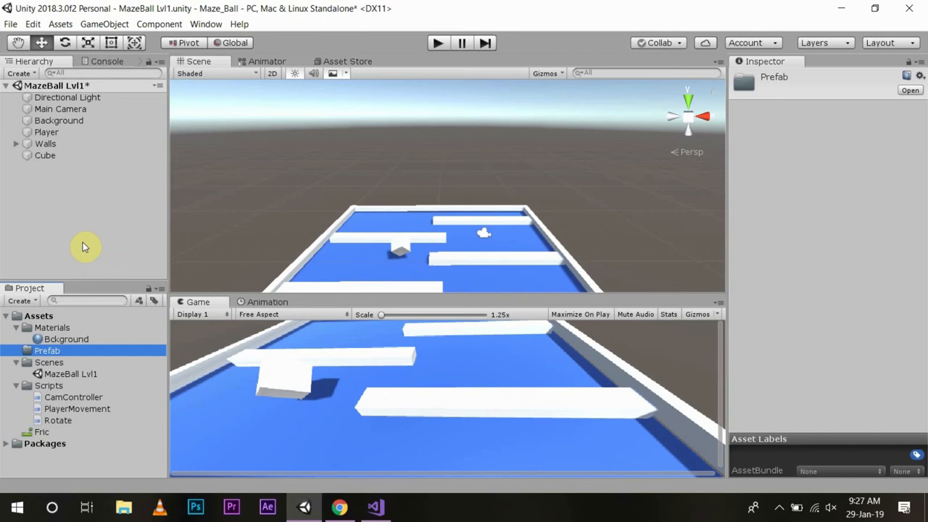
click(45, 155)
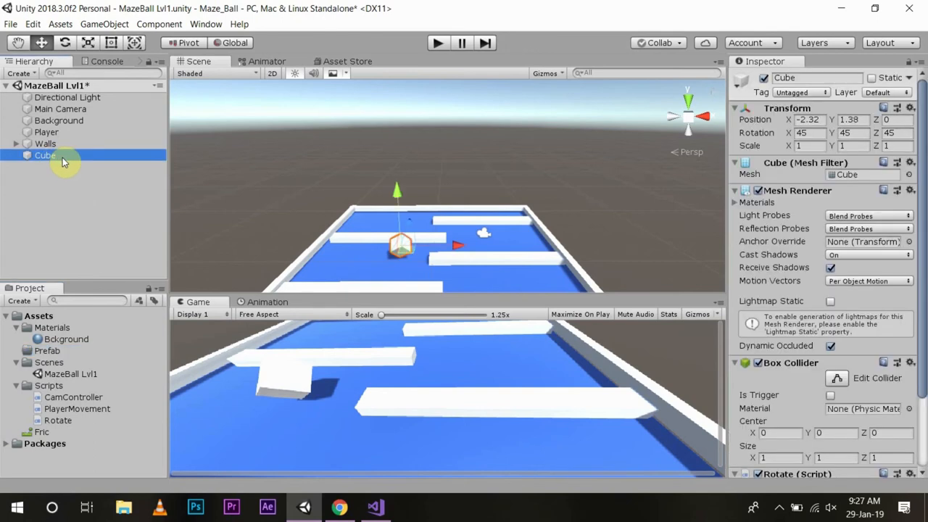
mouse_move(64, 155)
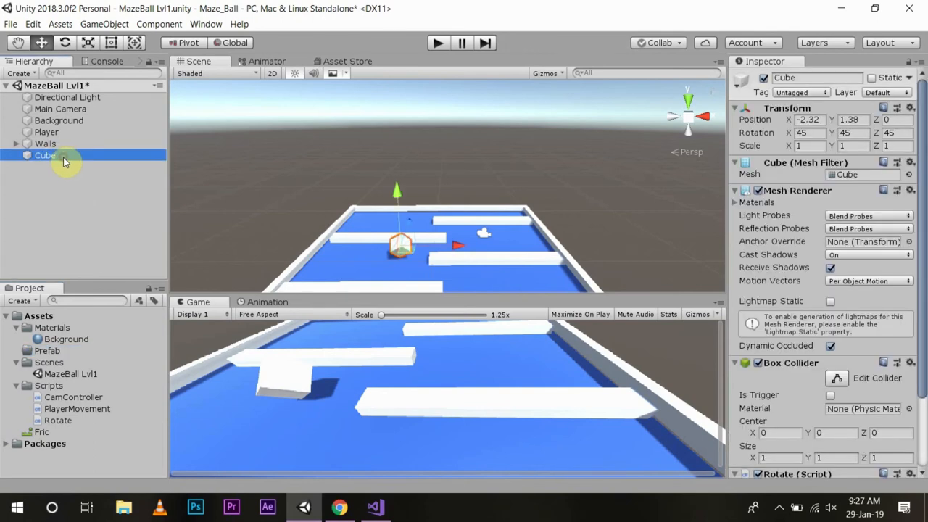
Step: Rename Cube to 'collectible', drag it into Assets/Prefab, and open the resulting prefab
double_click(45, 156)
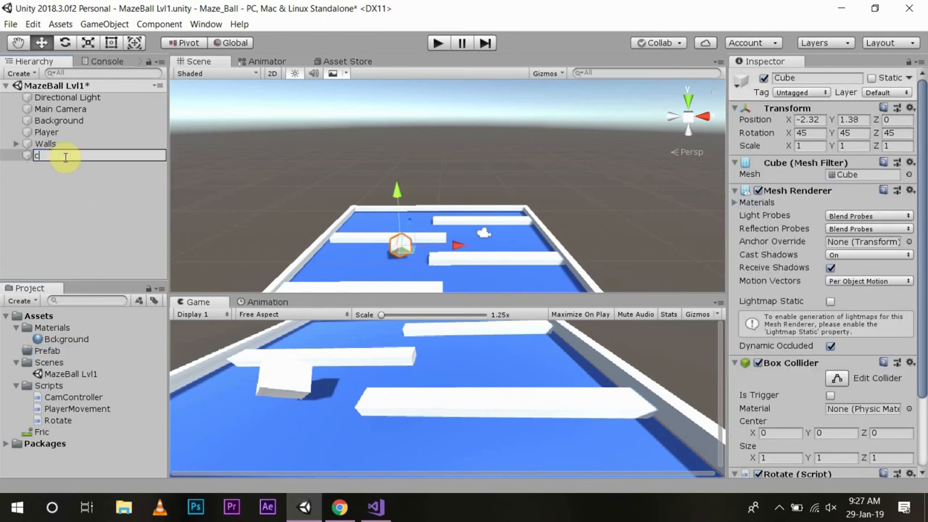
text(collect)
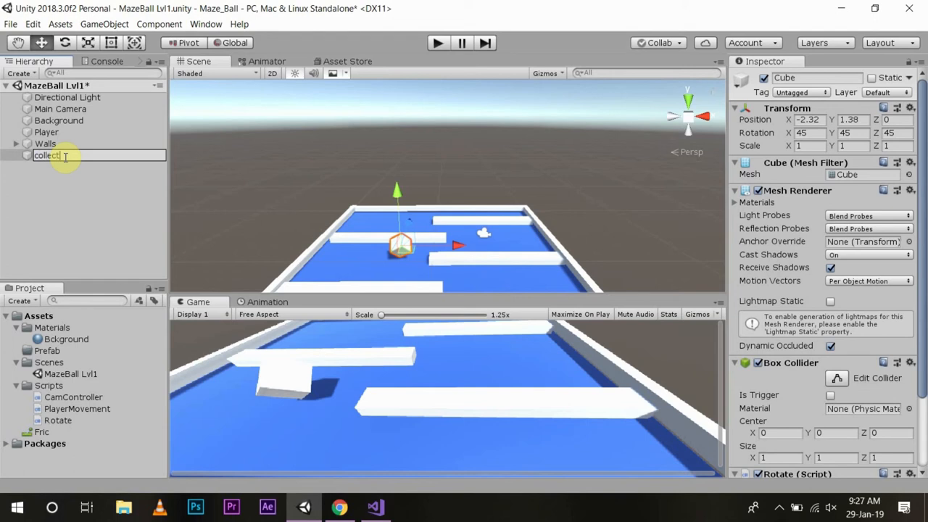
text(ible)
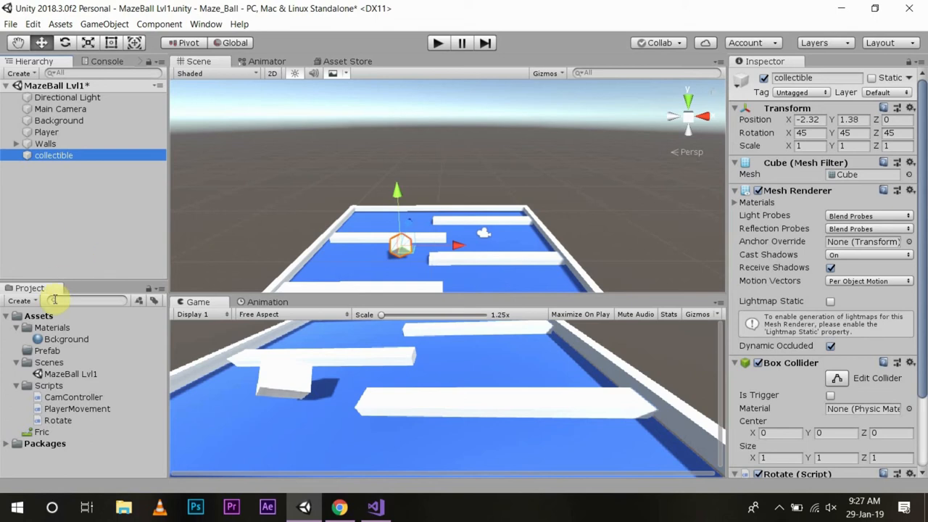
click(63, 362)
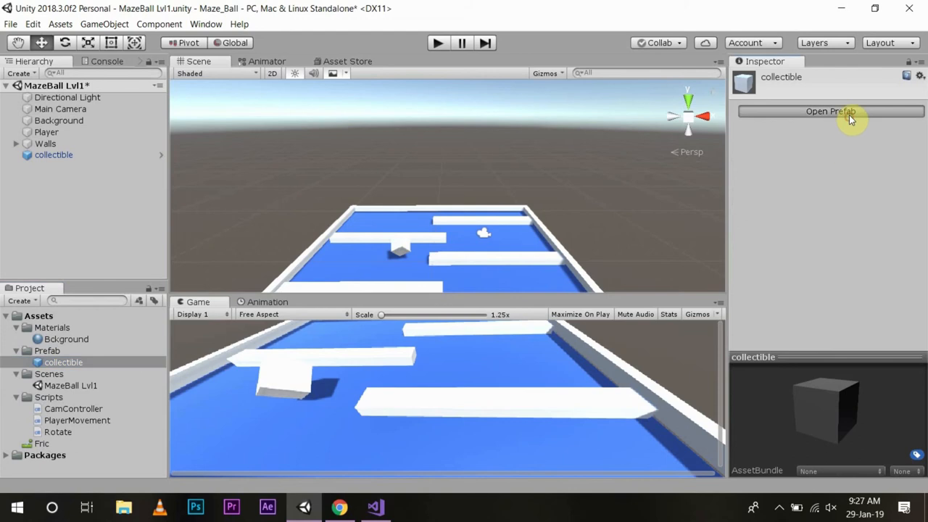
click(830, 111)
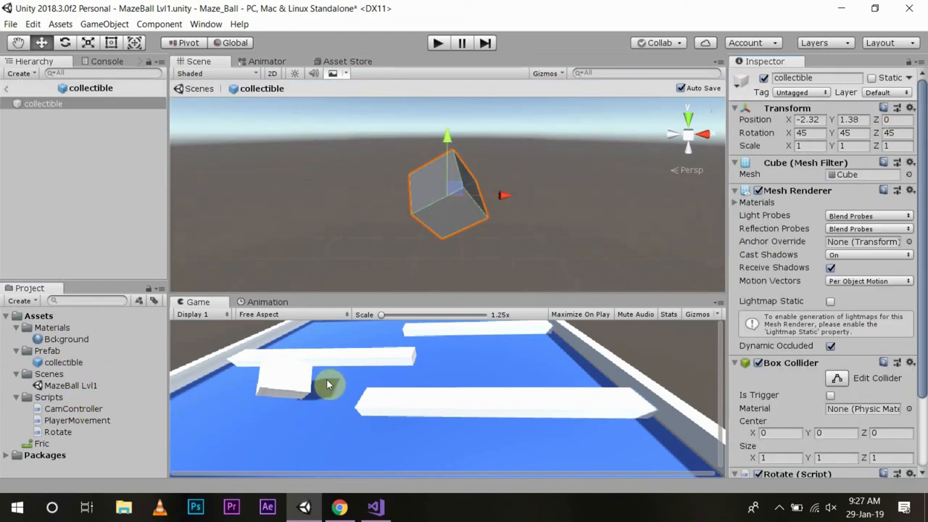
mouse_move(317, 286)
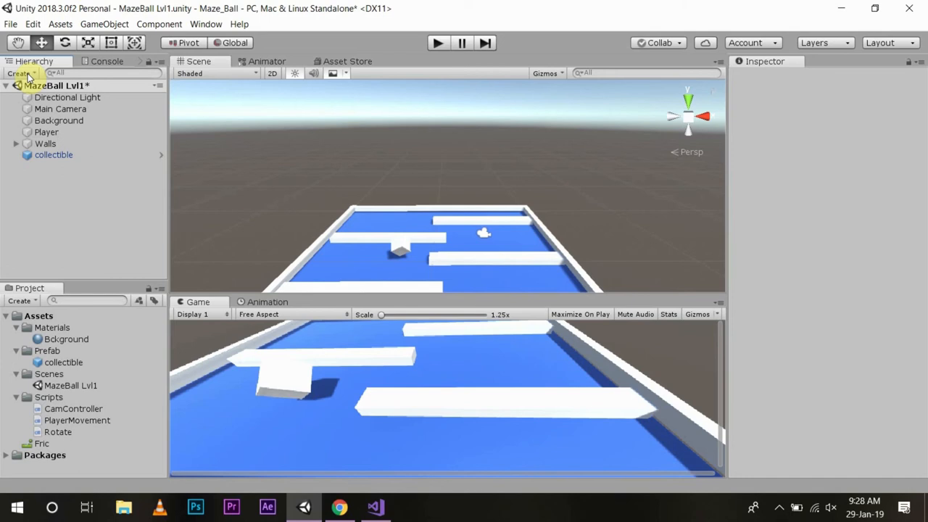
Step: Create an empty object named 'collectibles' and parent the collectible cube under it
click(20, 73)
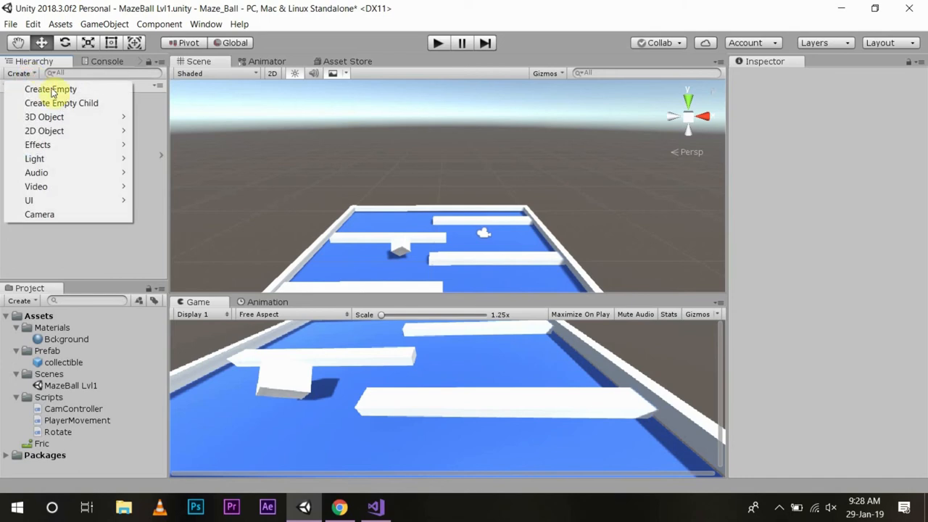
click(50, 88)
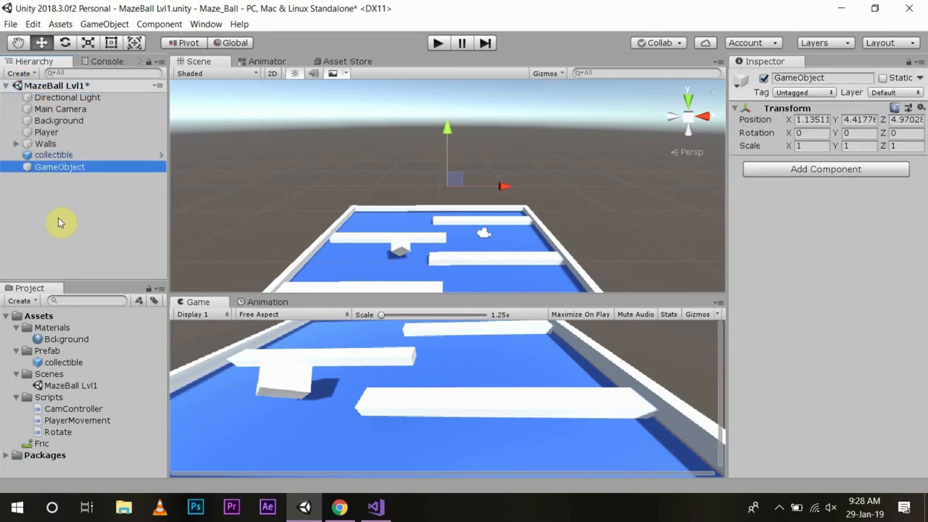
double_click(60, 167)
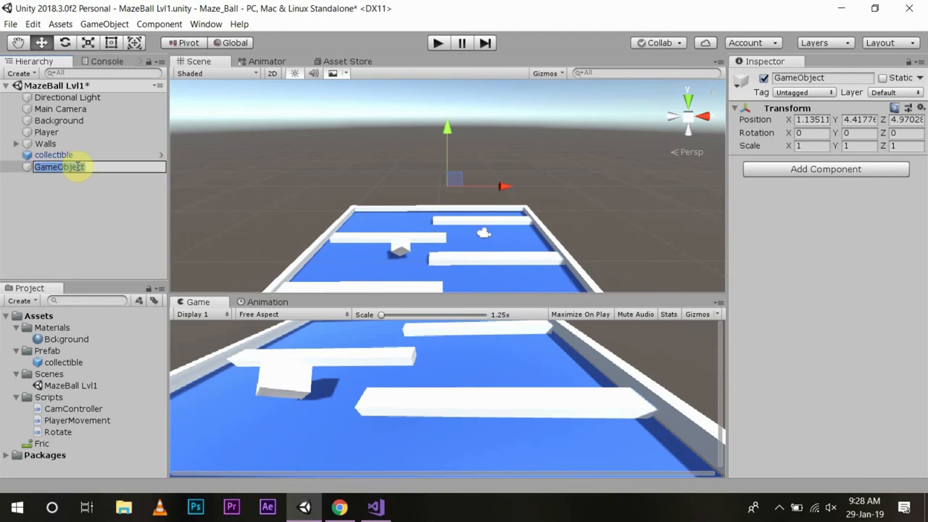
text(collectib)
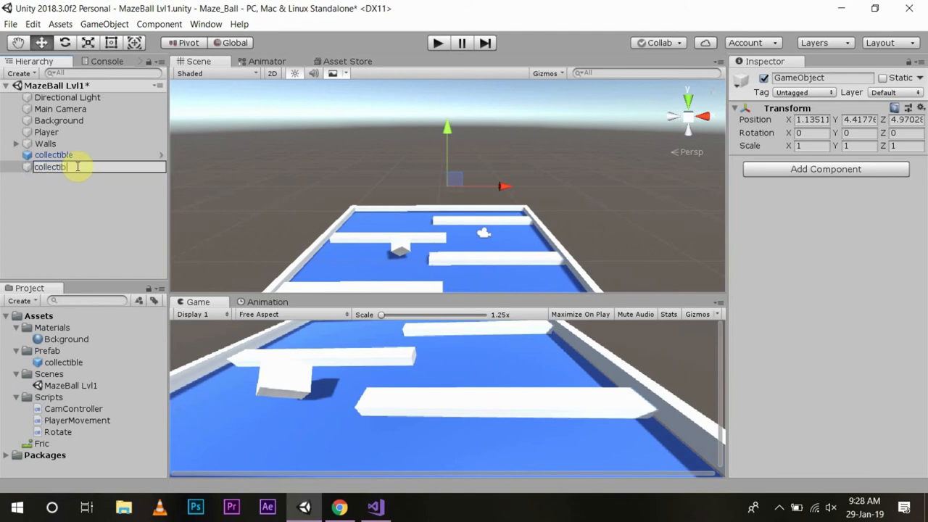
text(es)
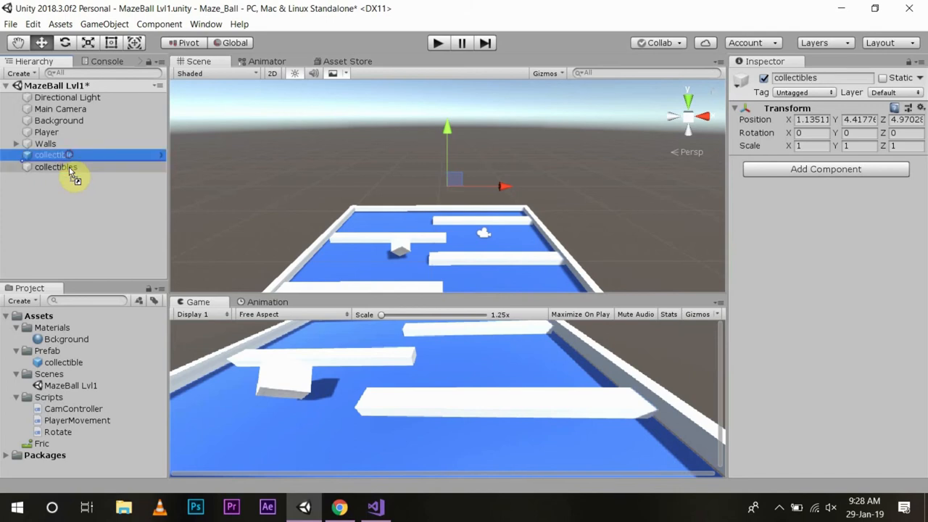
click(64, 167)
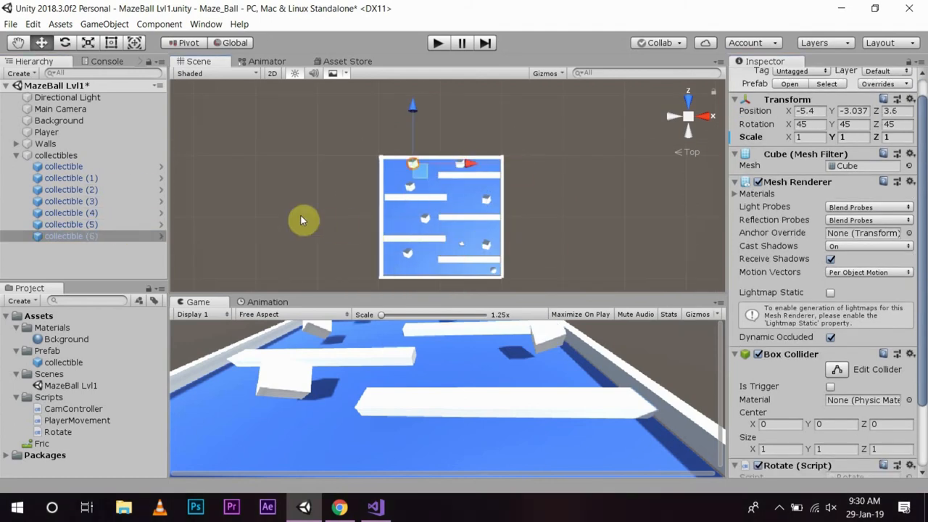
mouse_move(307, 175)
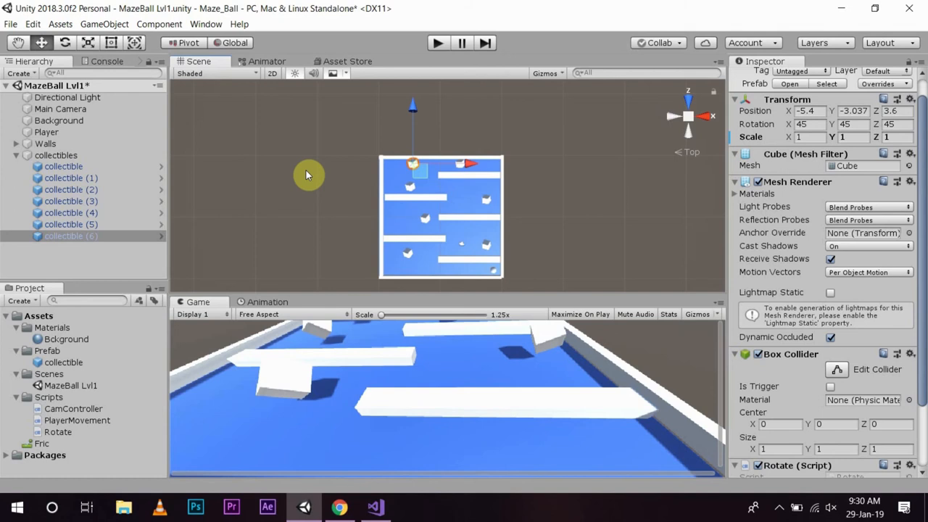
mouse_move(181, 181)
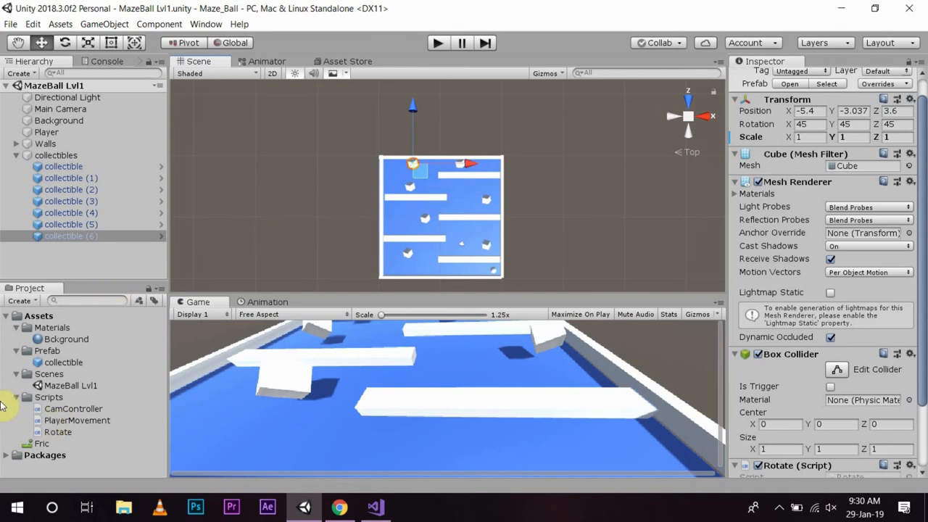
mouse_move(292, 397)
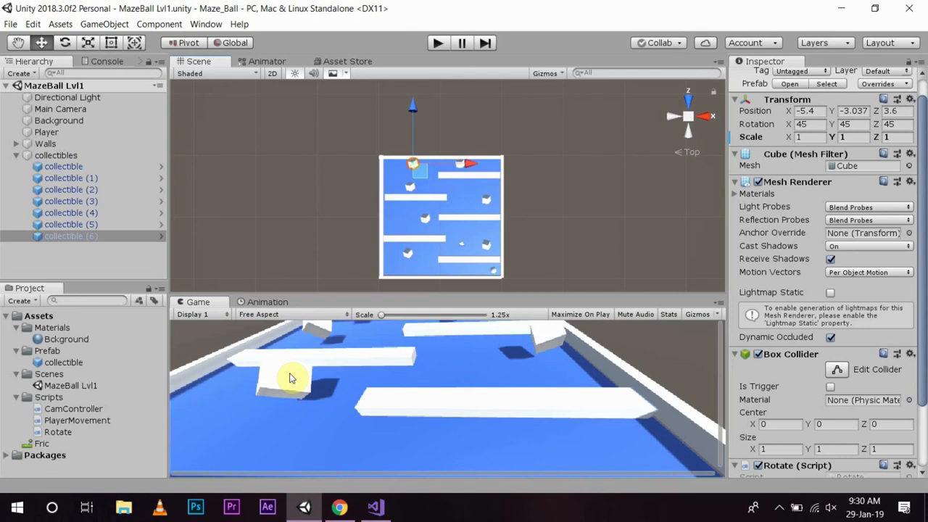
mouse_move(109, 391)
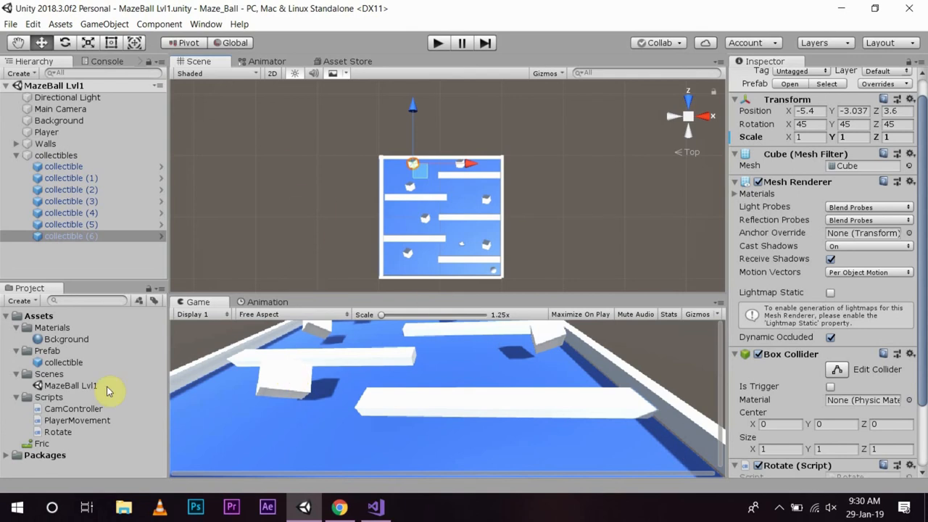
Step: Create a material named 'collectible' in the Materials folder with a red Albedo colour
click(48, 374)
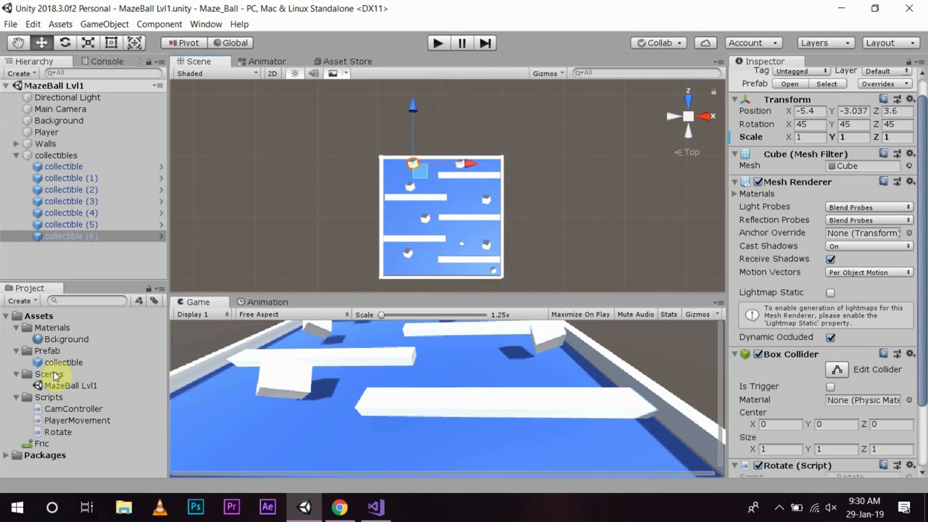
right_click(48, 374)
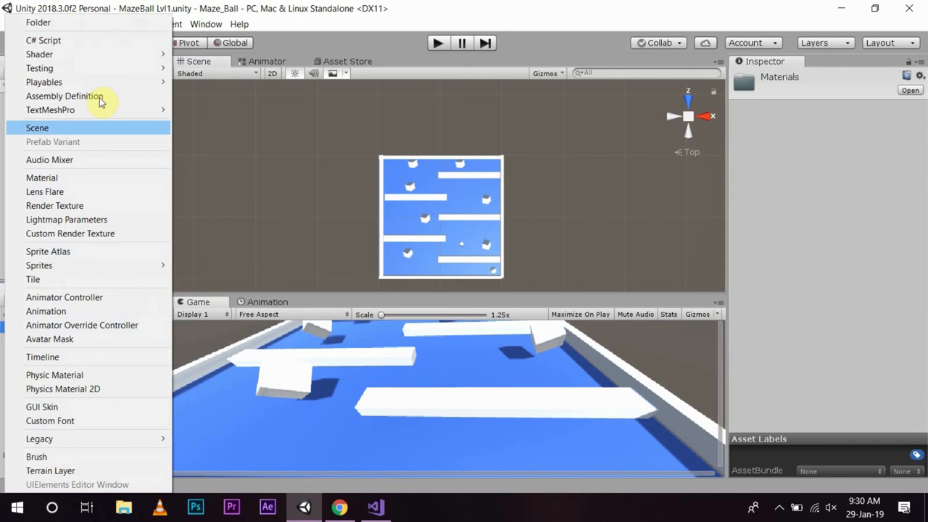
click(41, 178)
text(collectible)
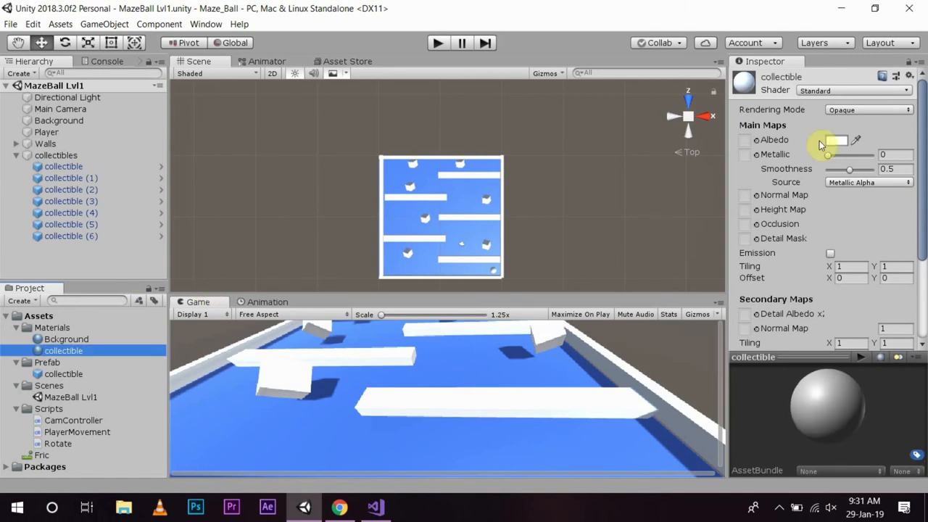
click(836, 140)
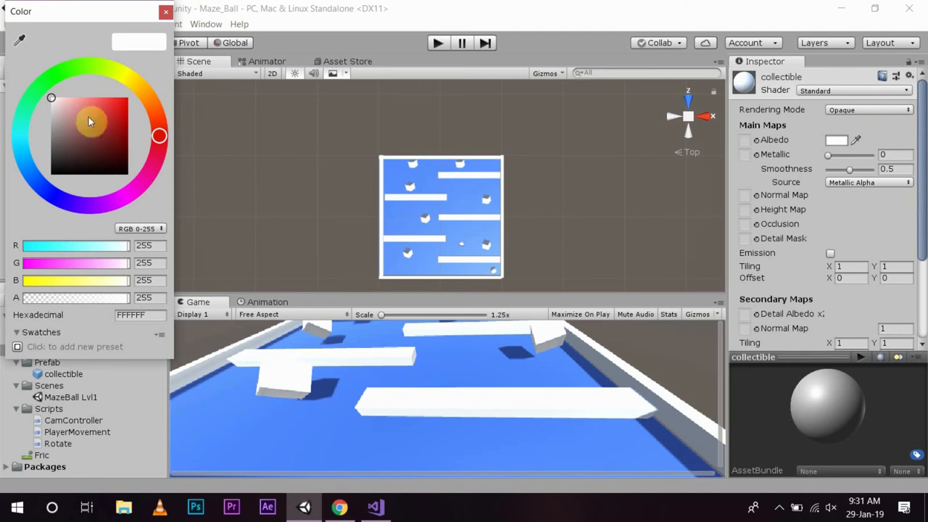
click(101, 113)
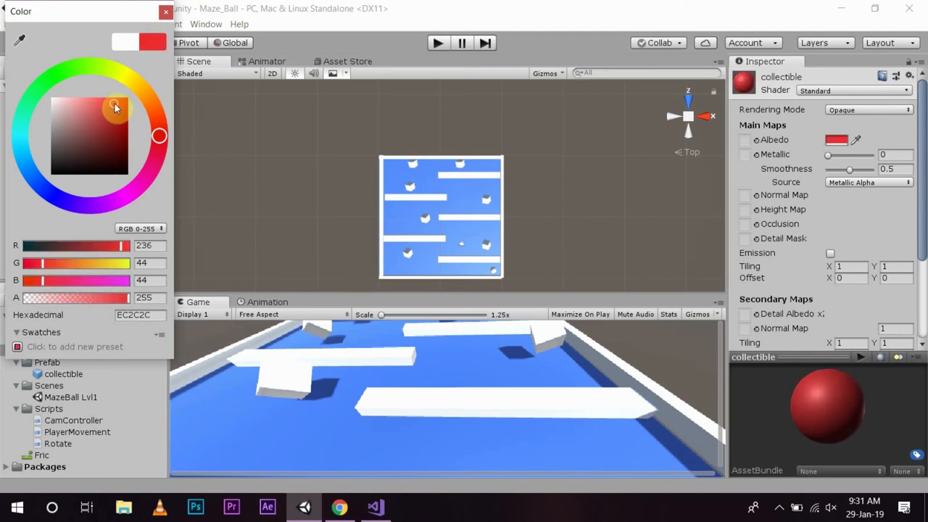
click(166, 12)
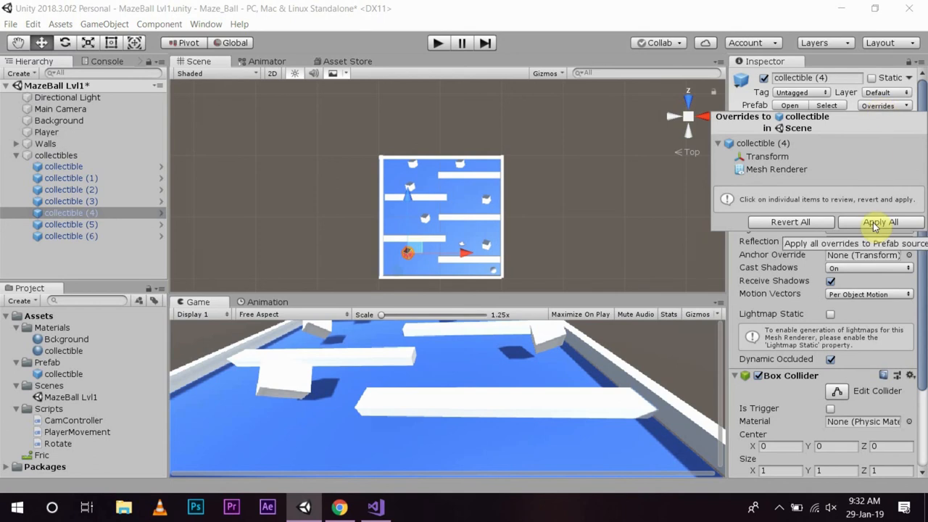
Step: Apply all overrides from collectible (4) to the prefab, turning all seven cubes red
click(881, 222)
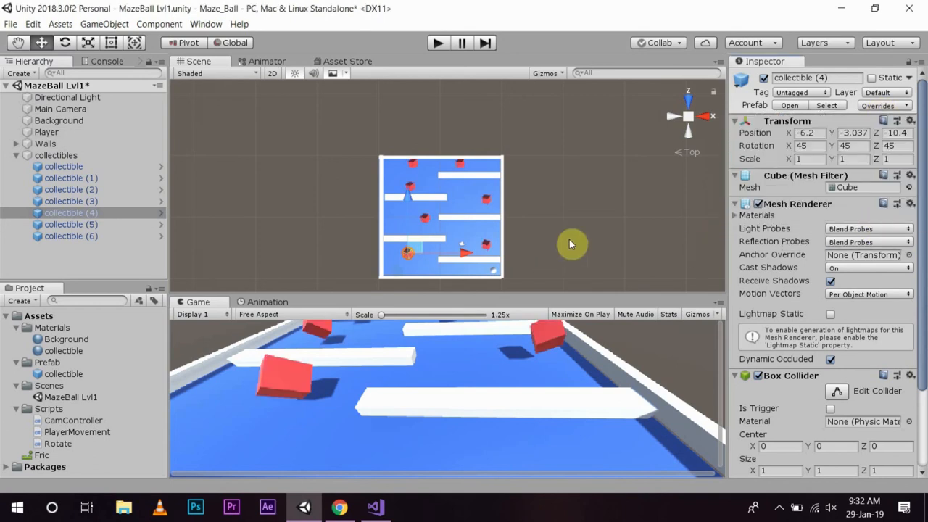
mouse_move(545, 253)
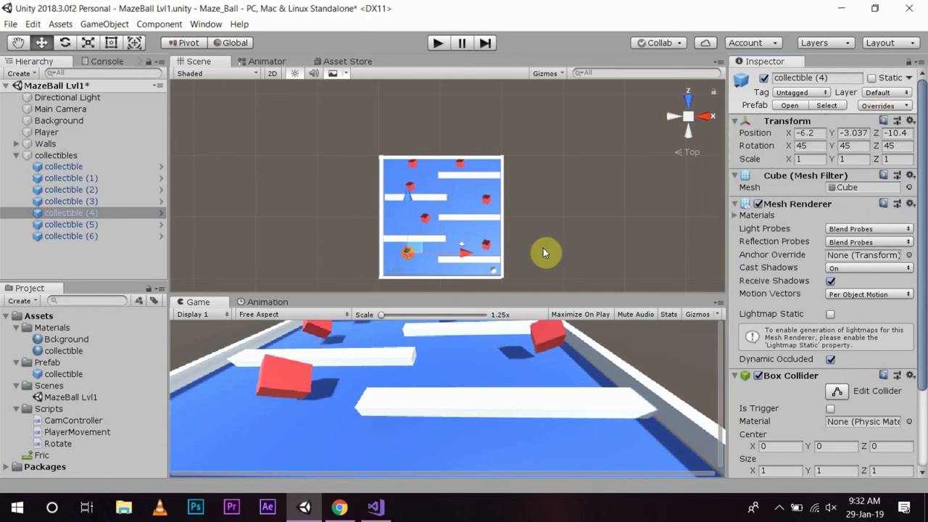
mouse_move(561, 301)
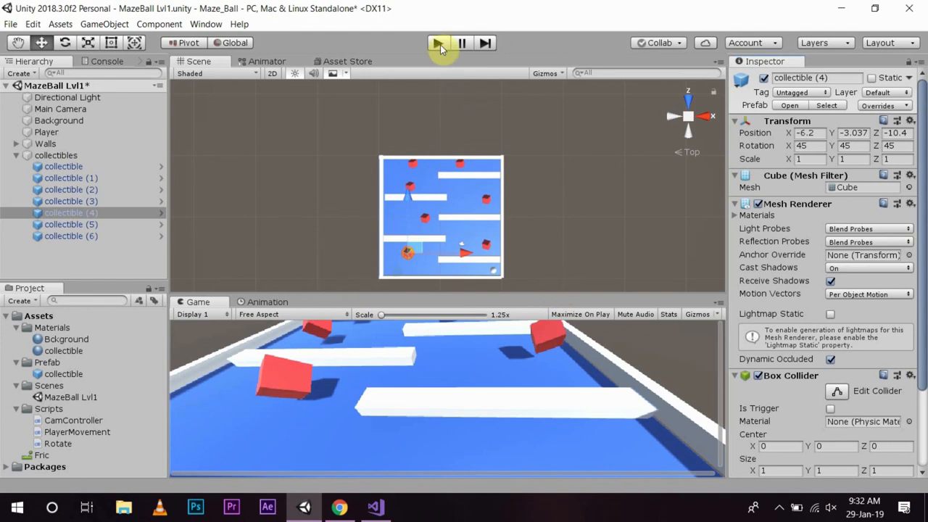
click(438, 42)
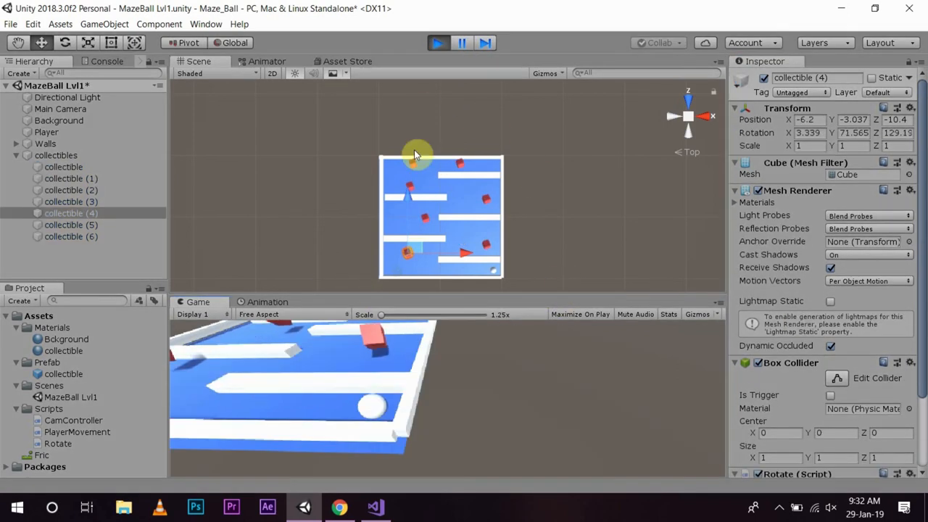
drag(417, 156, 348, 184)
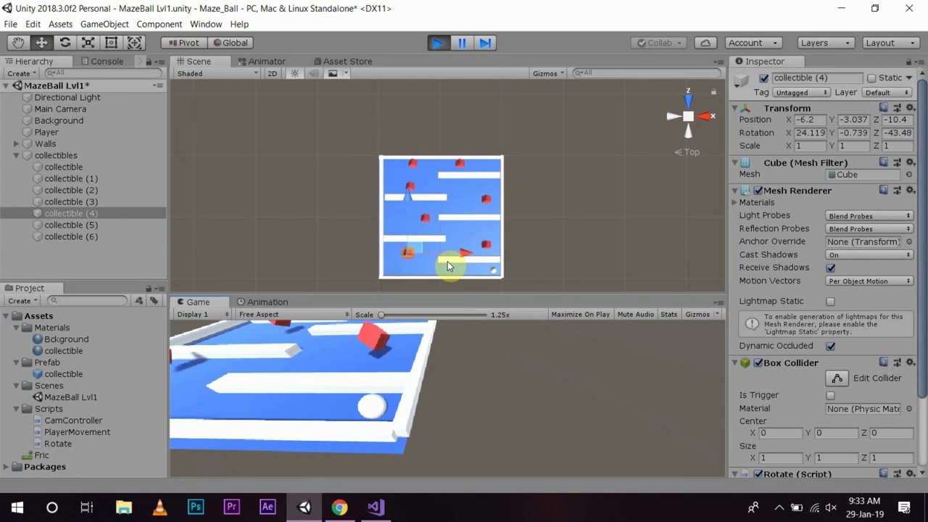
click(438, 43)
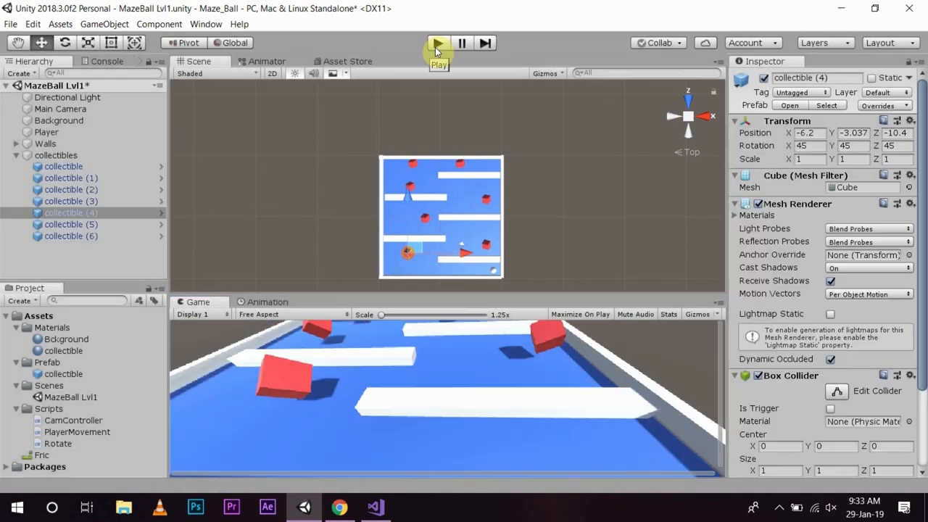